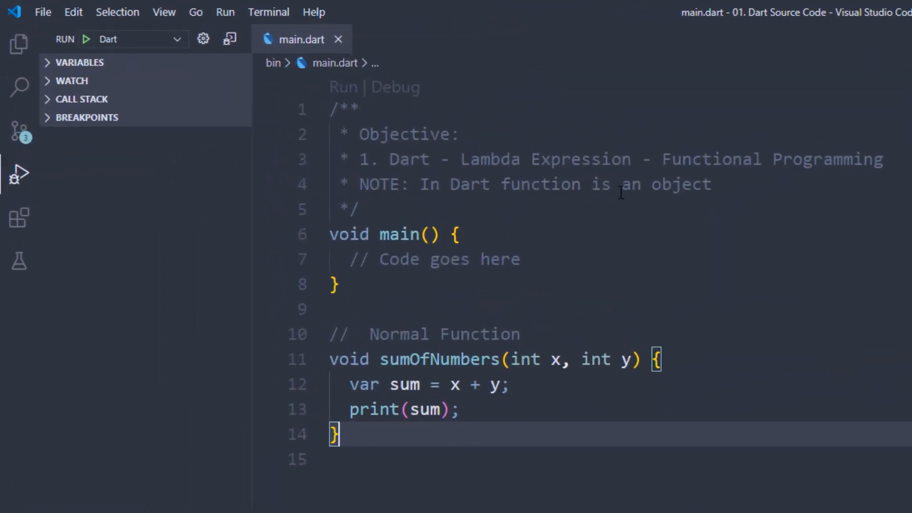
mouse_move(679, 212)
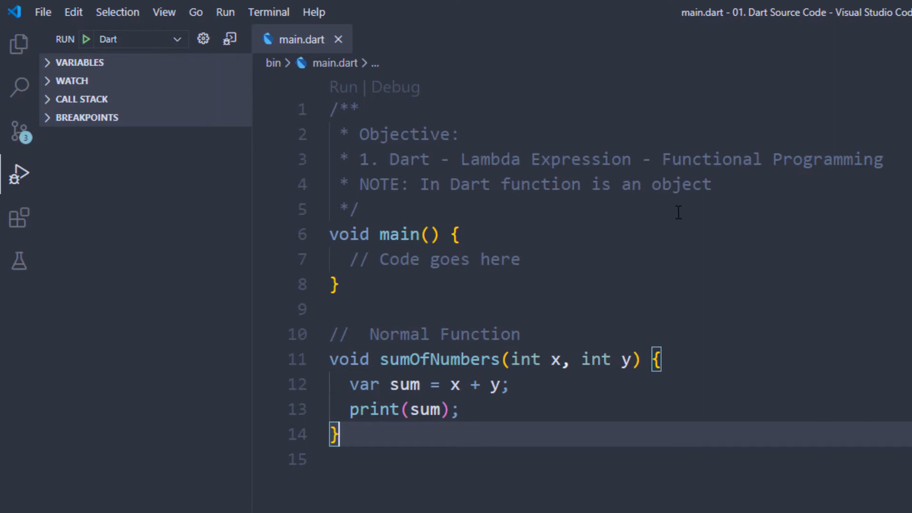
mouse_move(456, 204)
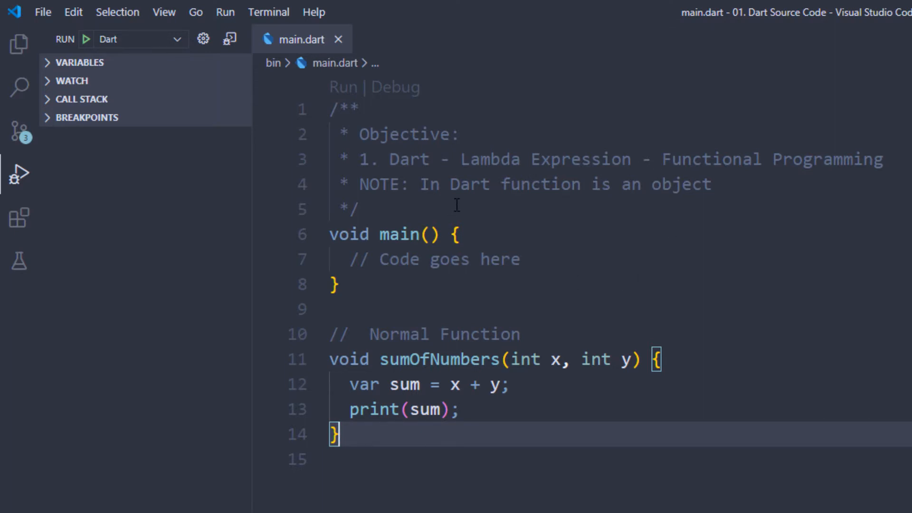
mouse_move(619, 335)
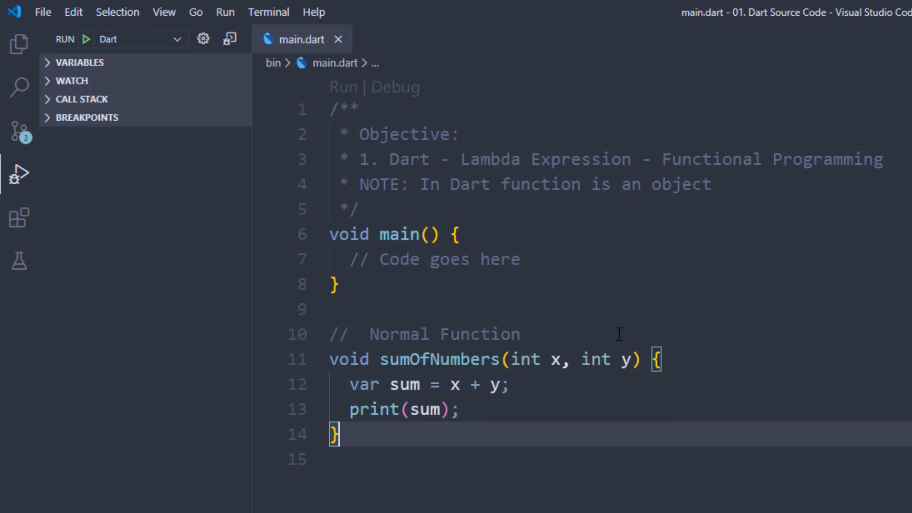
- Copy the sumOfNumbers parameters and body into main
click(395, 233)
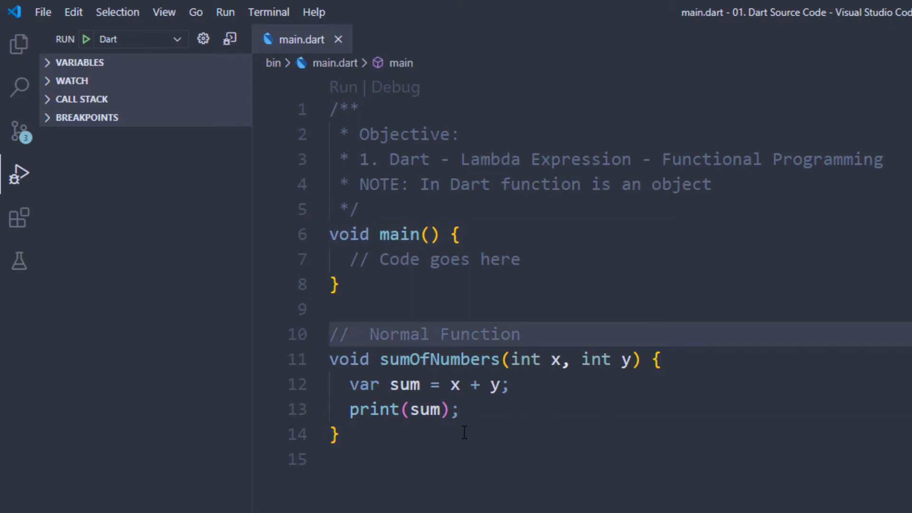
click(466, 384)
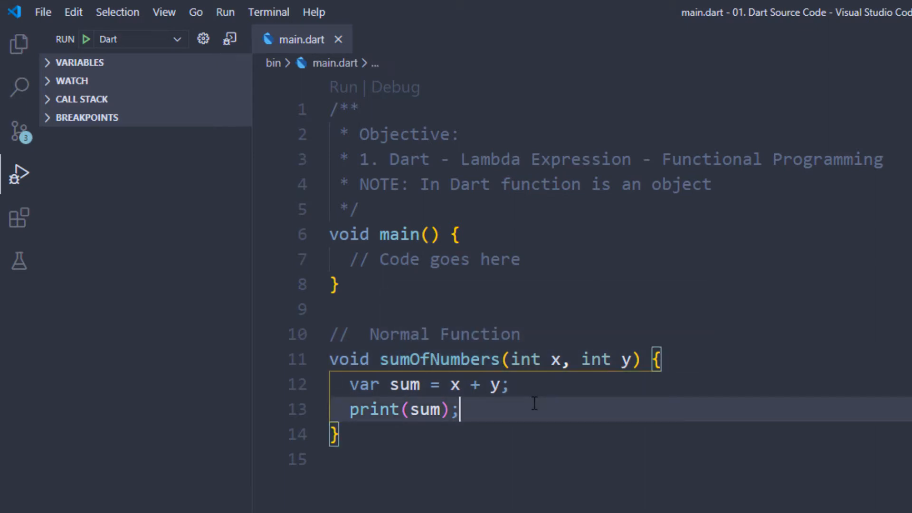
click(349, 433)
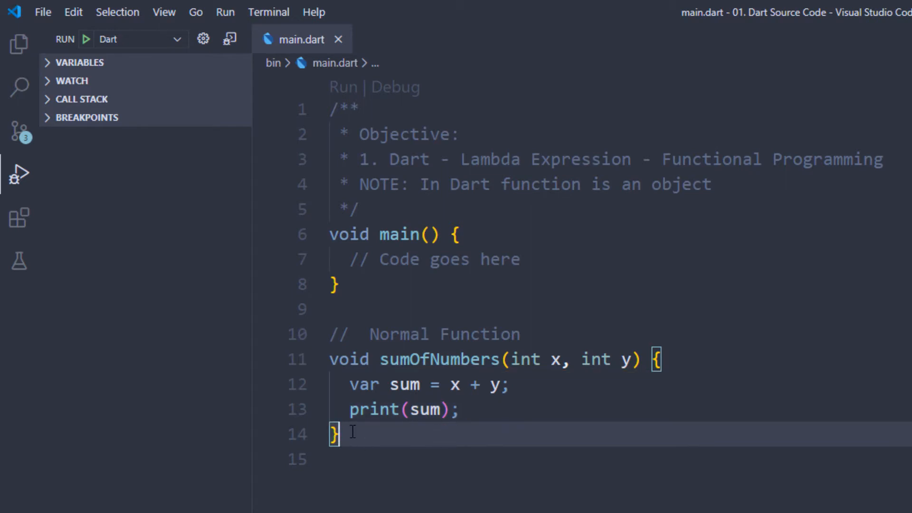
click(440, 384)
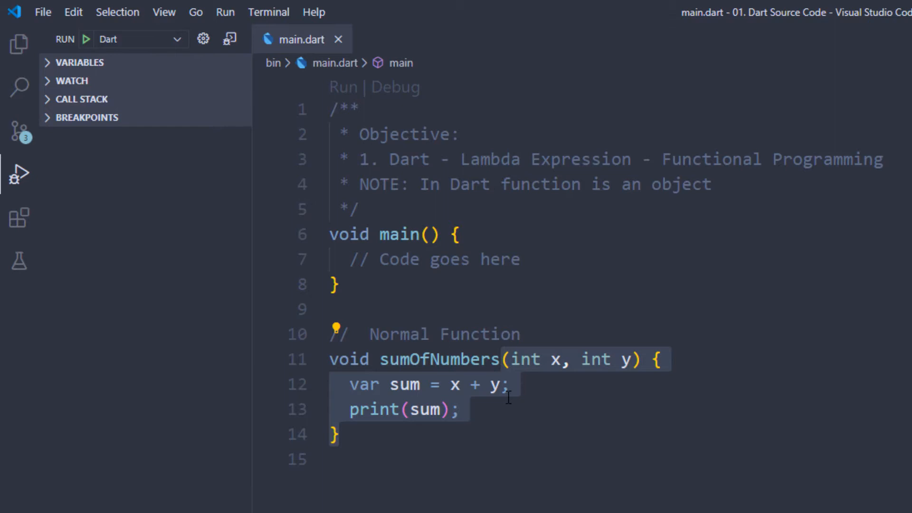
key(Enter)
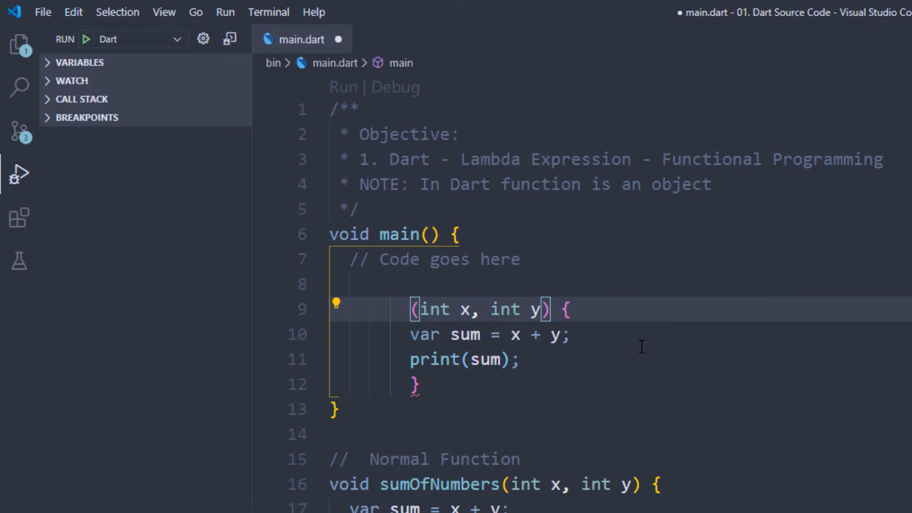
- Name the pasted lambda myfunction and declare it with type Function instead of var
text(var)
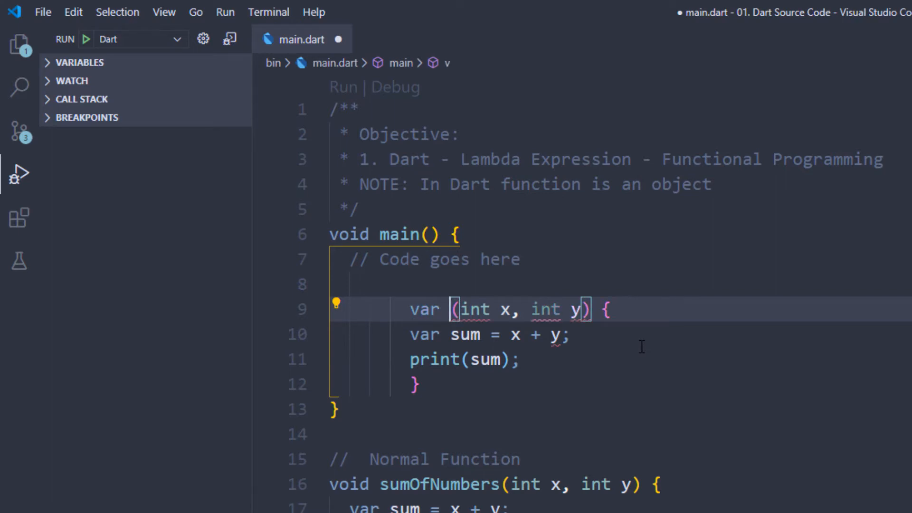
text(m)
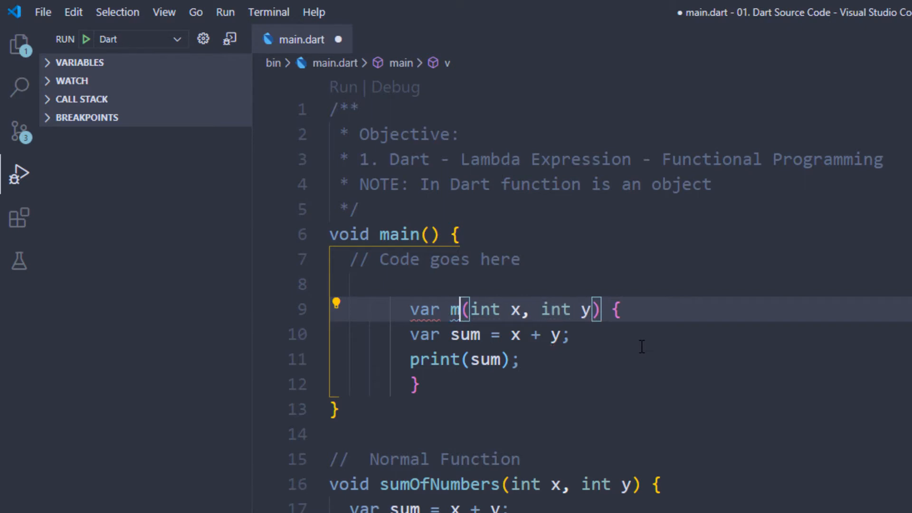
text(yfun)
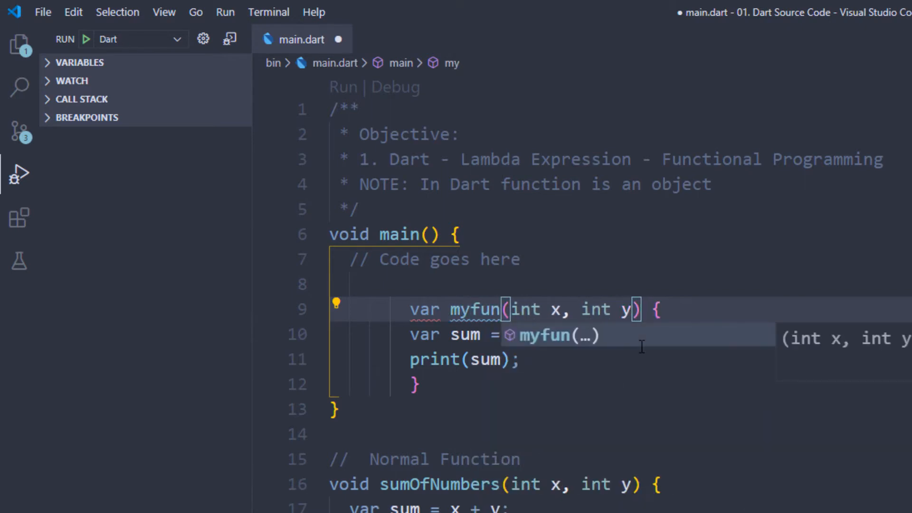
text(ction =)
click(620, 384)
text(;)
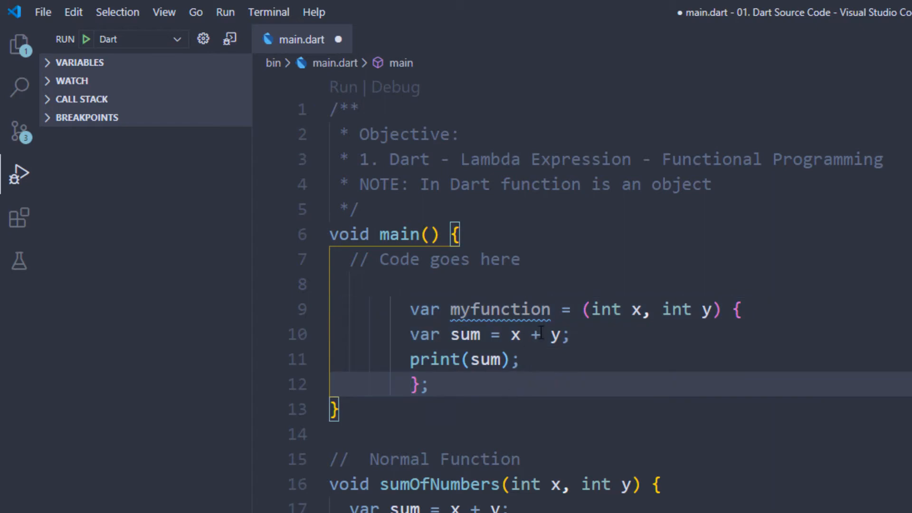
click(428, 384)
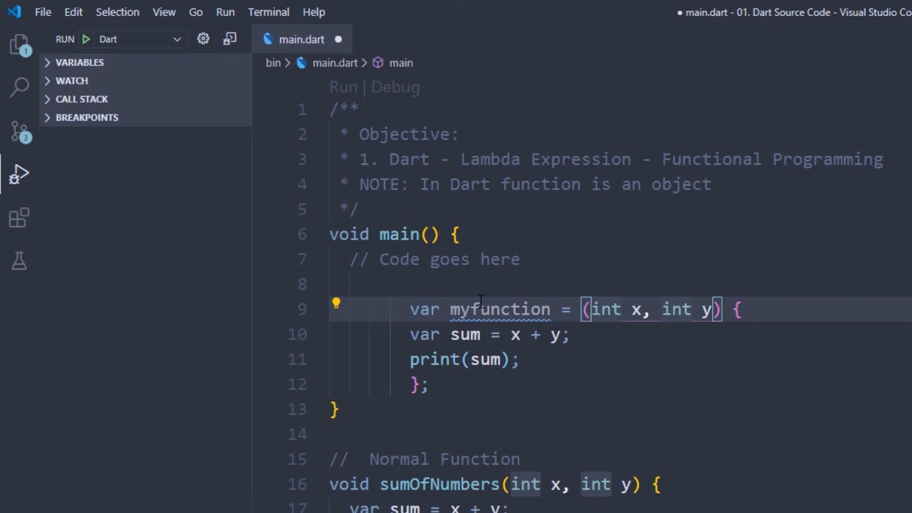
double_click(498, 309)
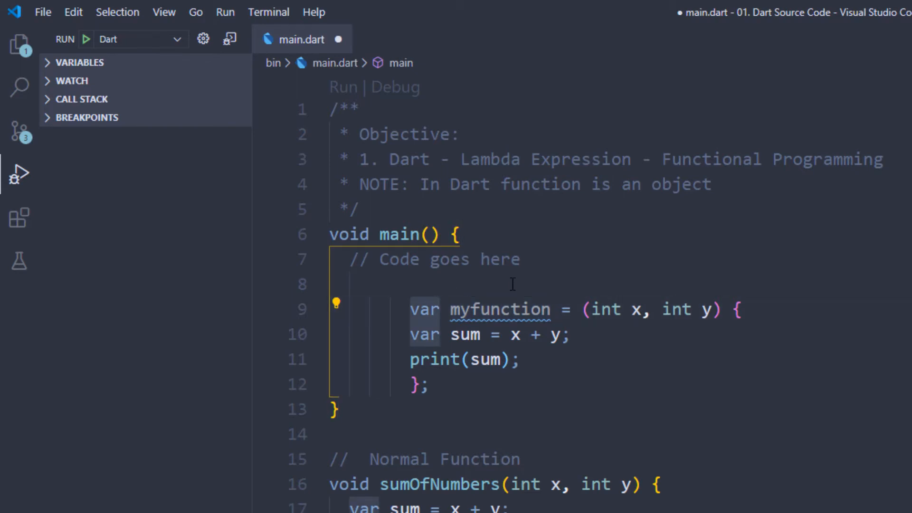
text(Function)
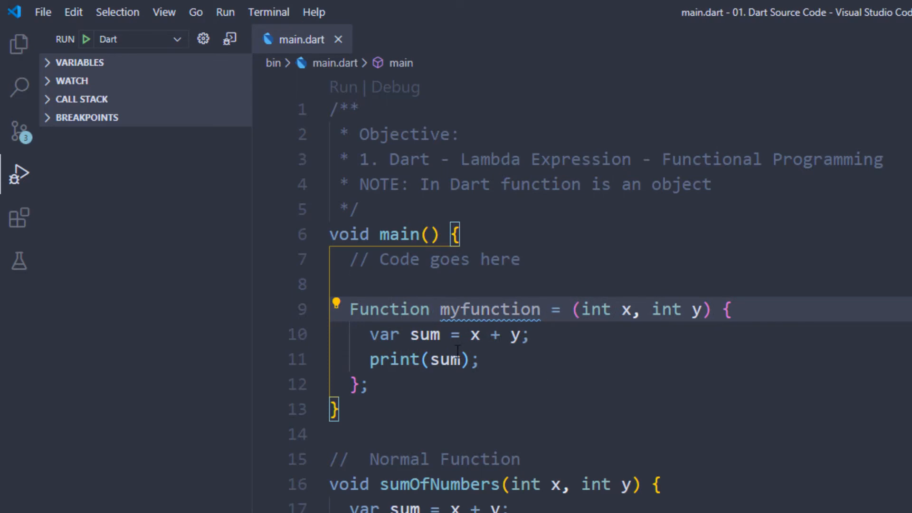
double_click(388, 309)
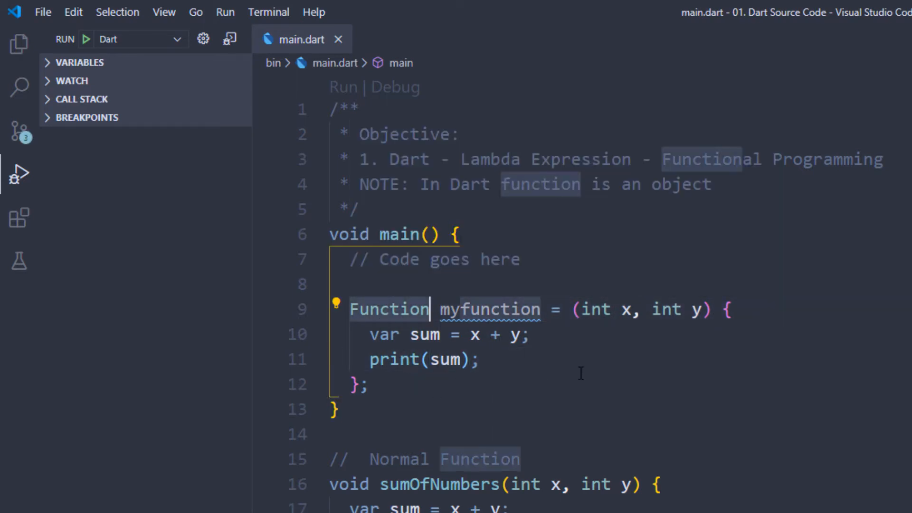
click(410, 309)
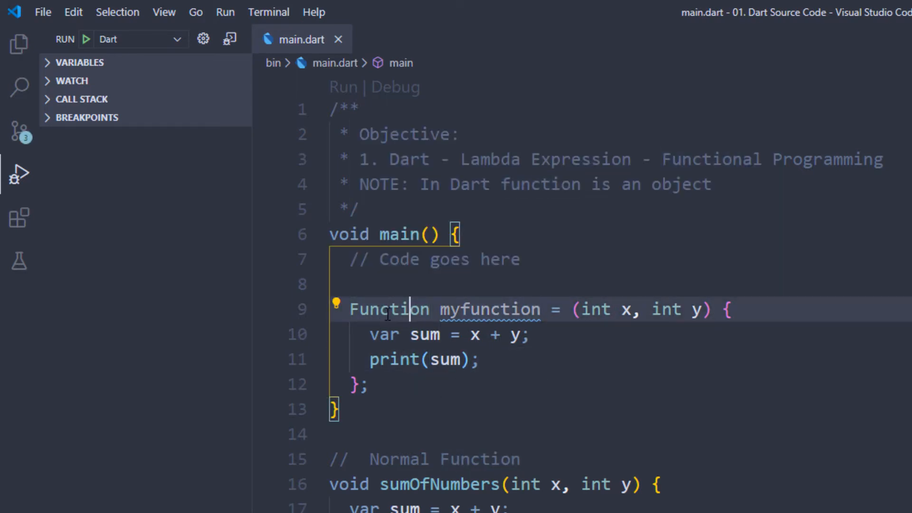
double_click(388, 309)
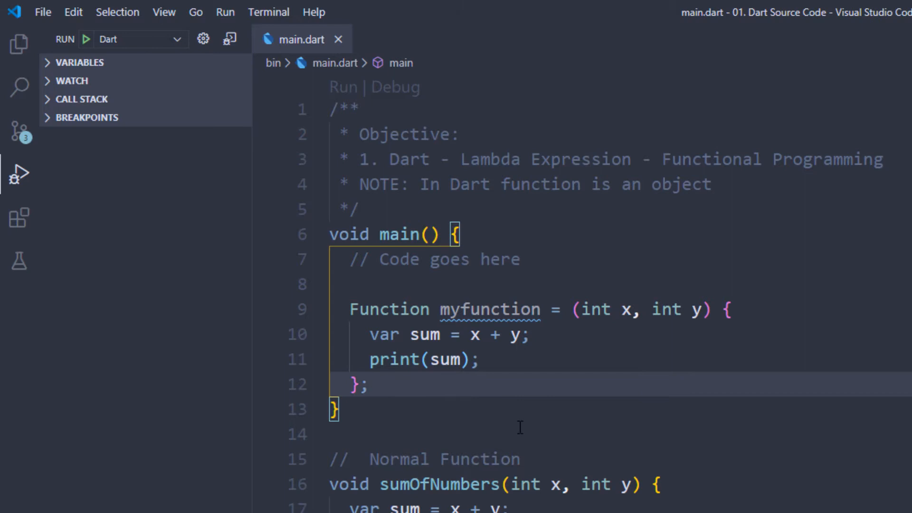
- Add a '// Calling of Lambda Function' comment below the lambda
key(enter)
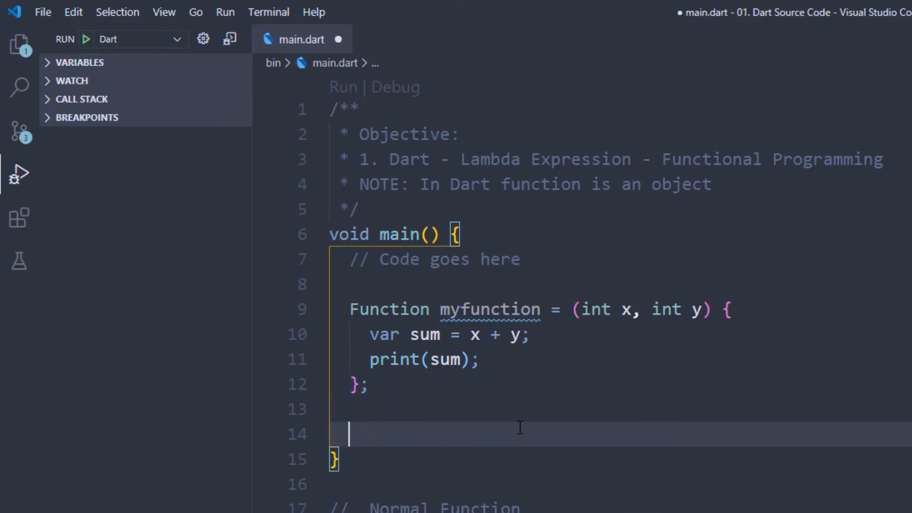
text(// Calling)
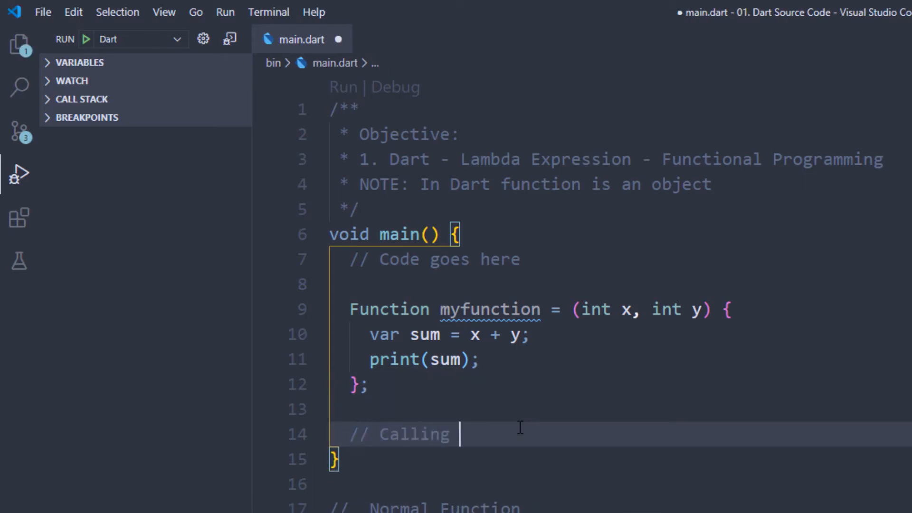
text(of Lambda)
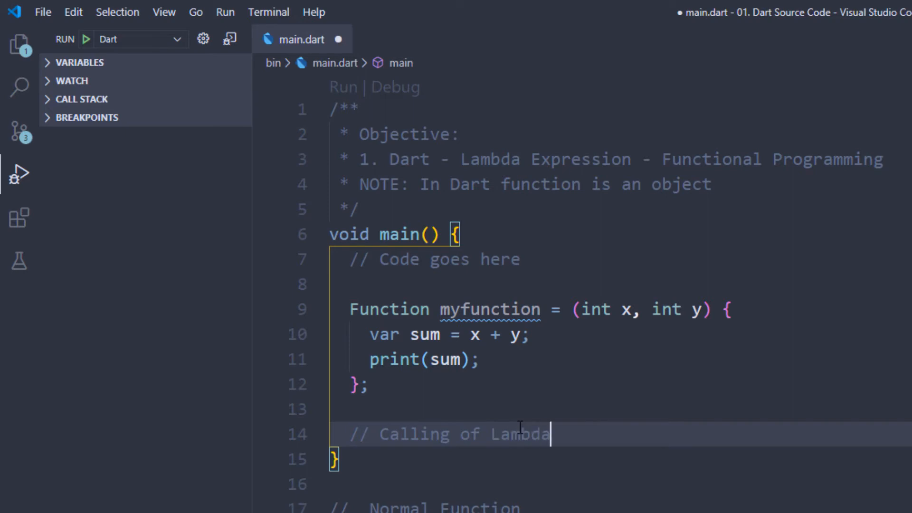
text(Function)
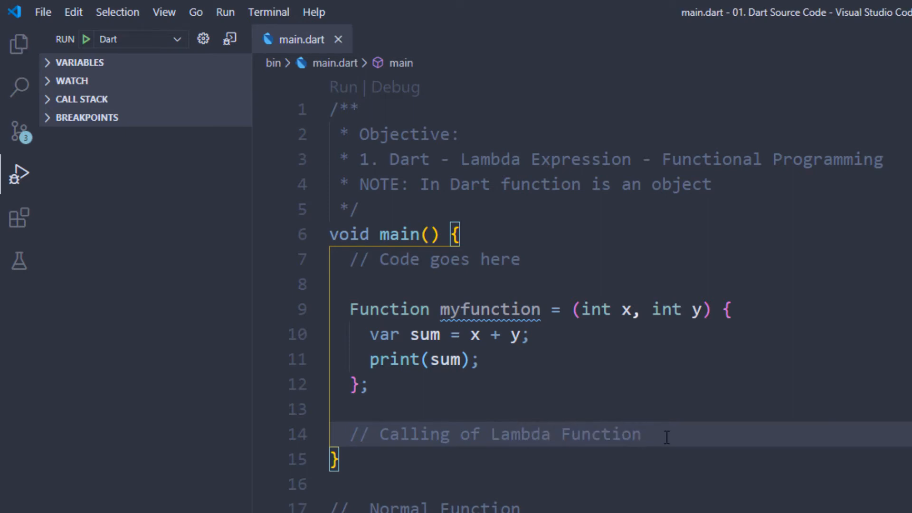
key(Enter)
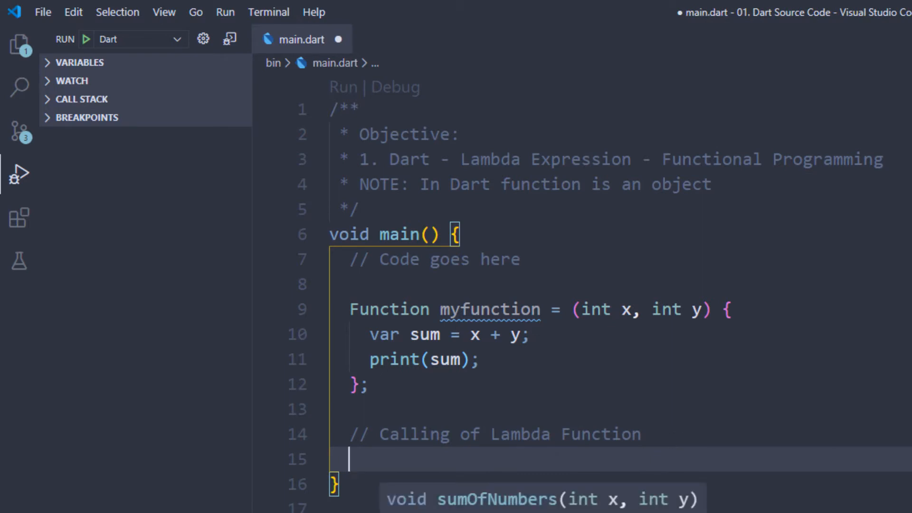
- Under the comment, write the call myfunction(5, 10)
click(373, 458)
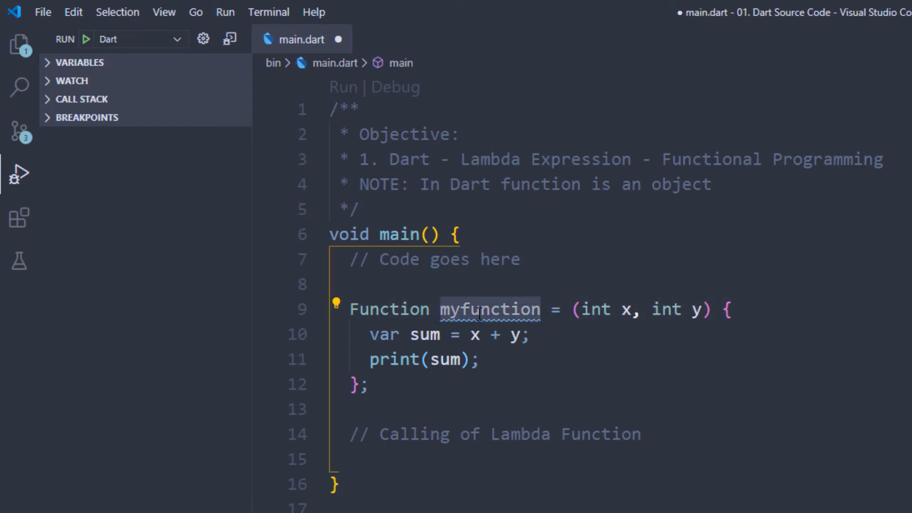
click(408, 468)
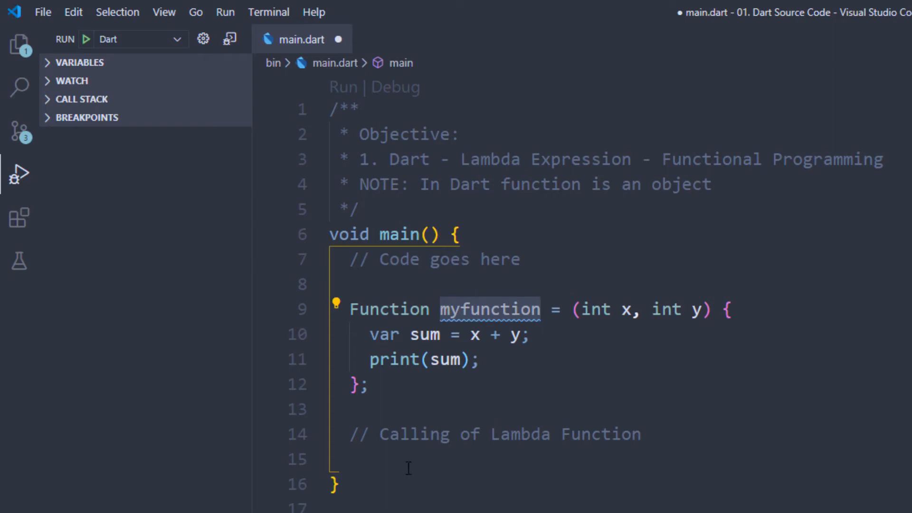
text(myfunction)
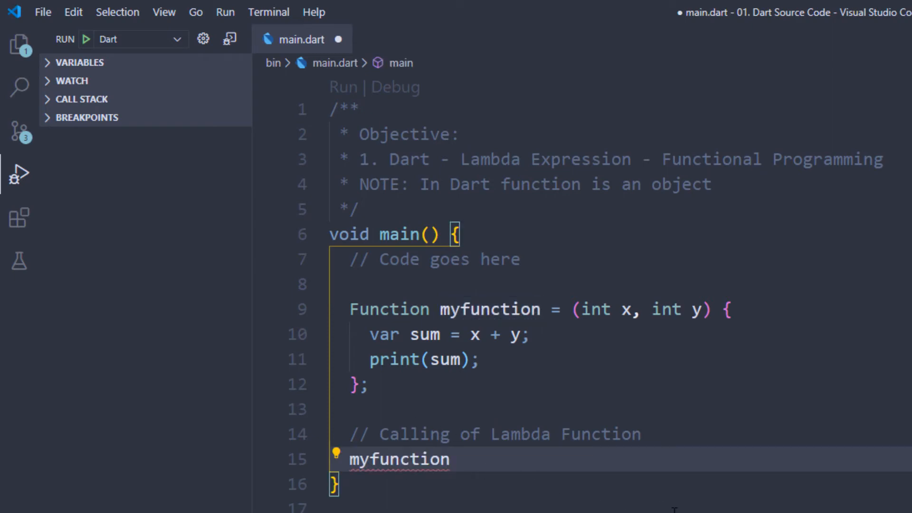
text(())
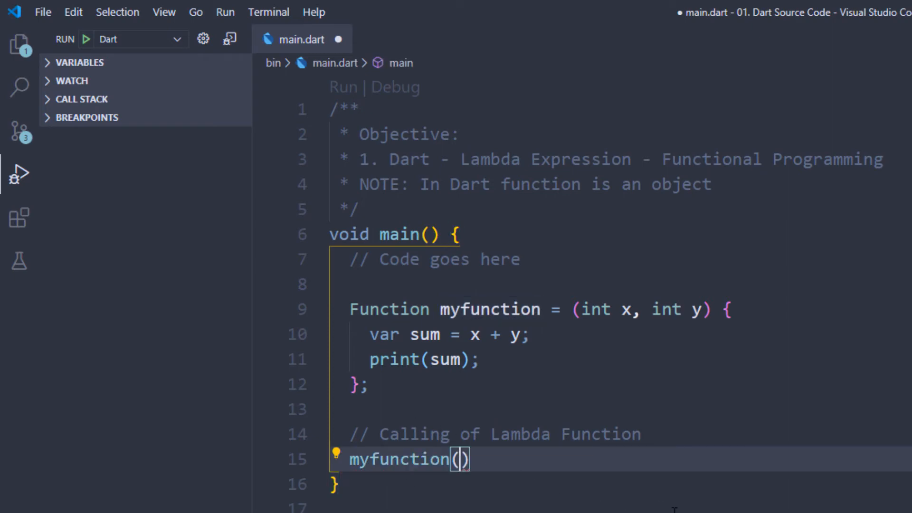
text(5)
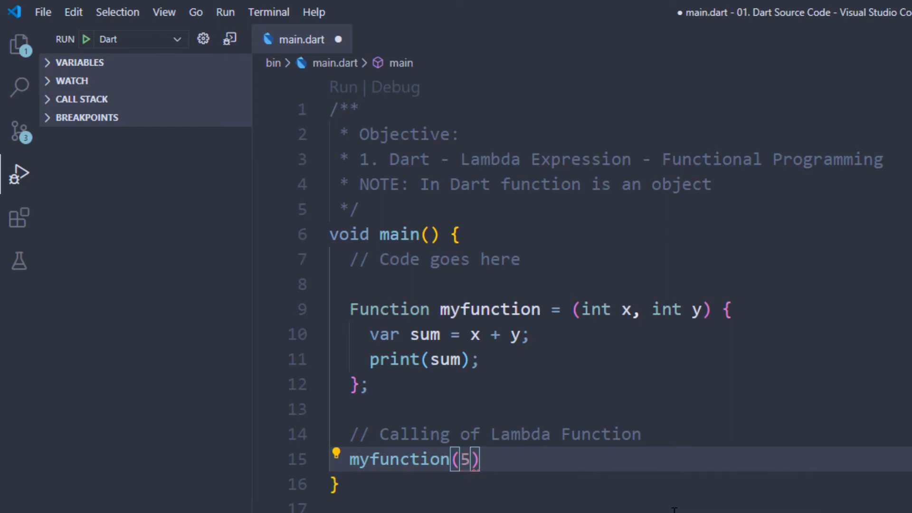
text(,10)
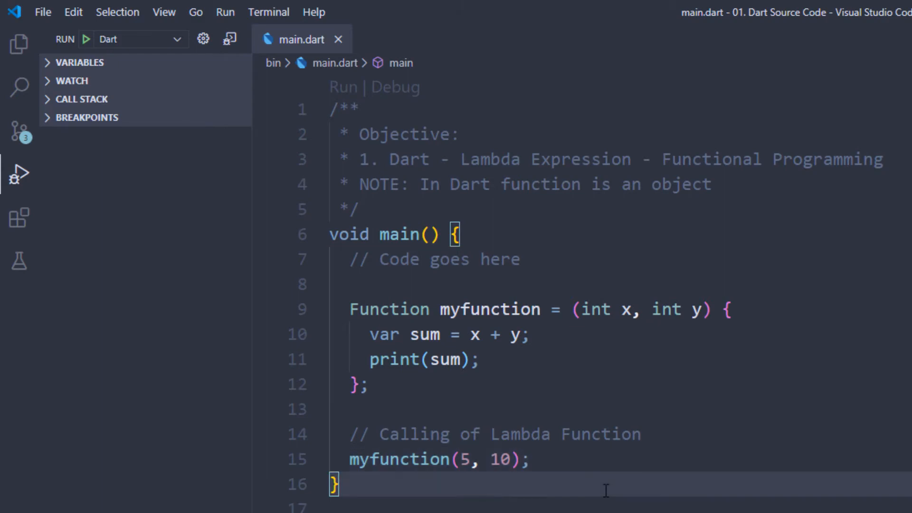
click(517, 409)
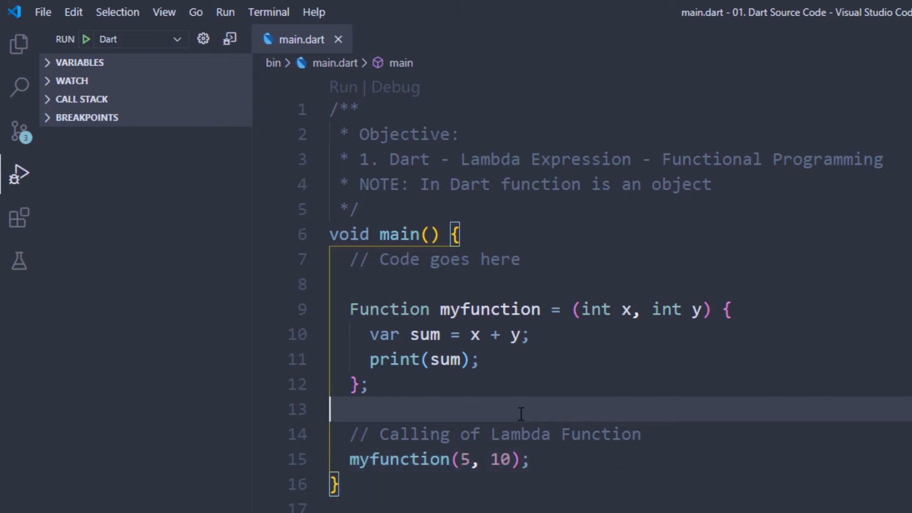
mouse_move(380, 409)
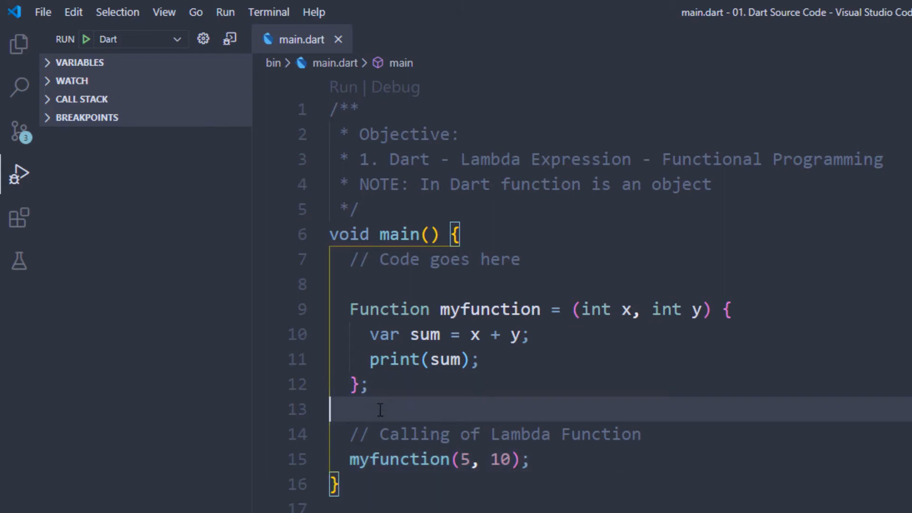
click(375, 283)
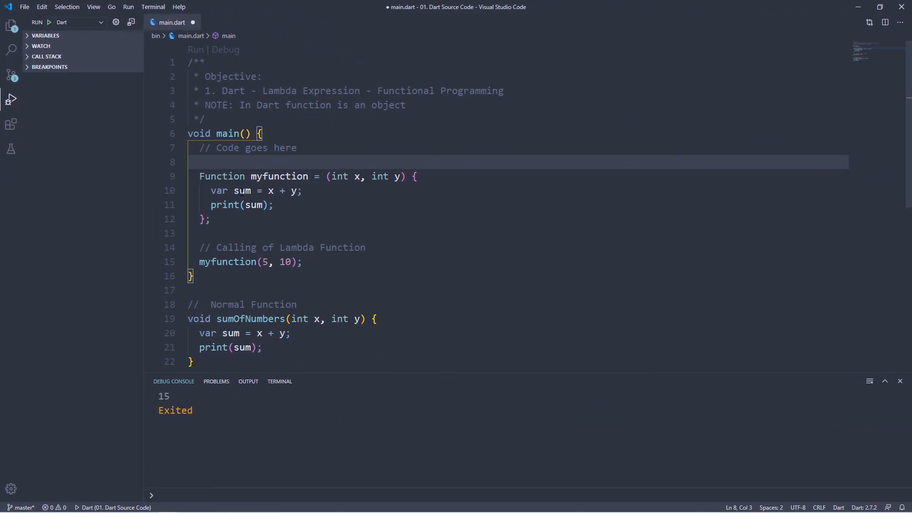
- Add '// SYNTAX - 1' above the lambda and '// SYNTAX - 2' after its closing brace
text(//)
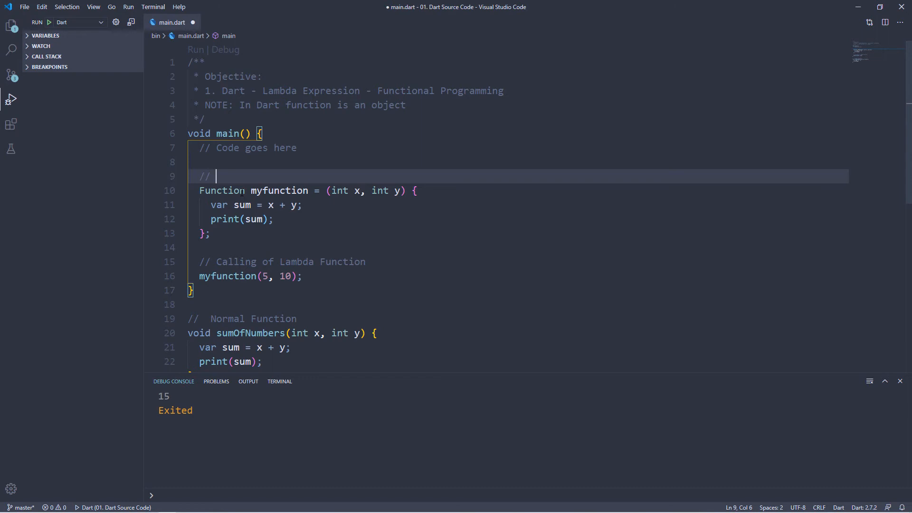
text(SYNT)
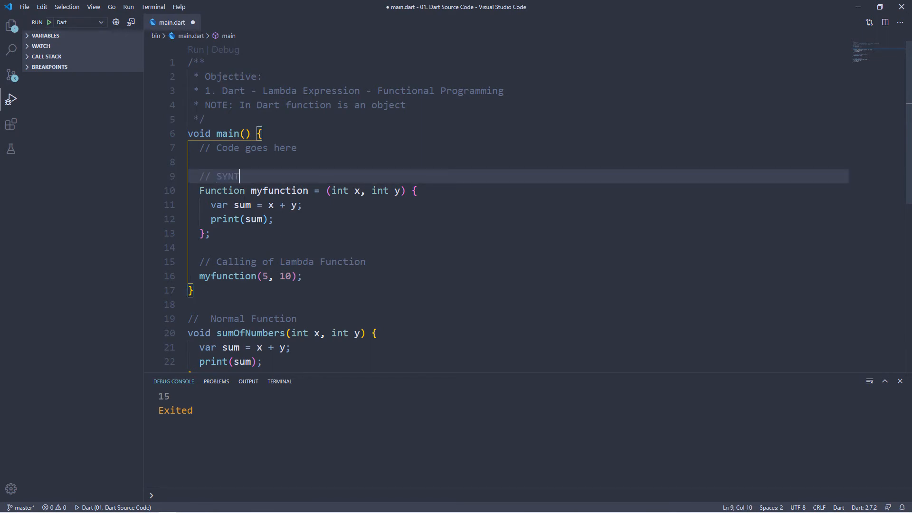
text(AX - 1)
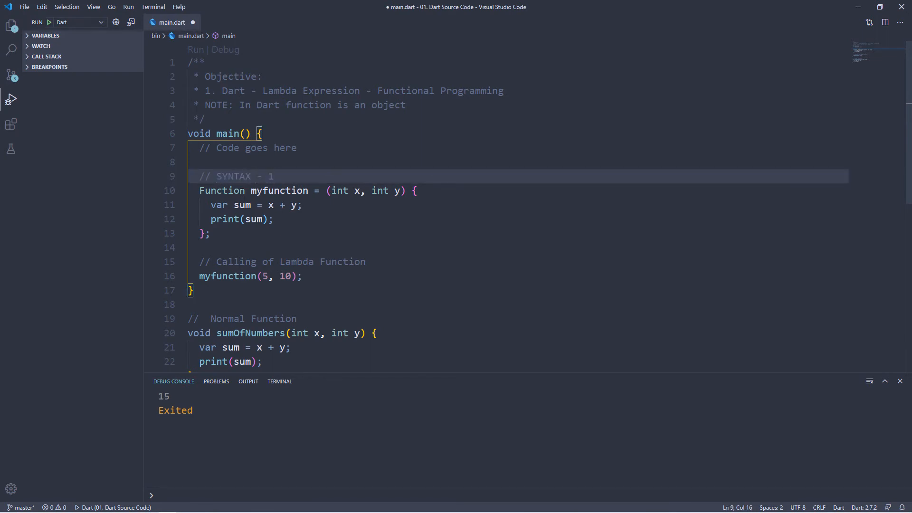
click(225, 233)
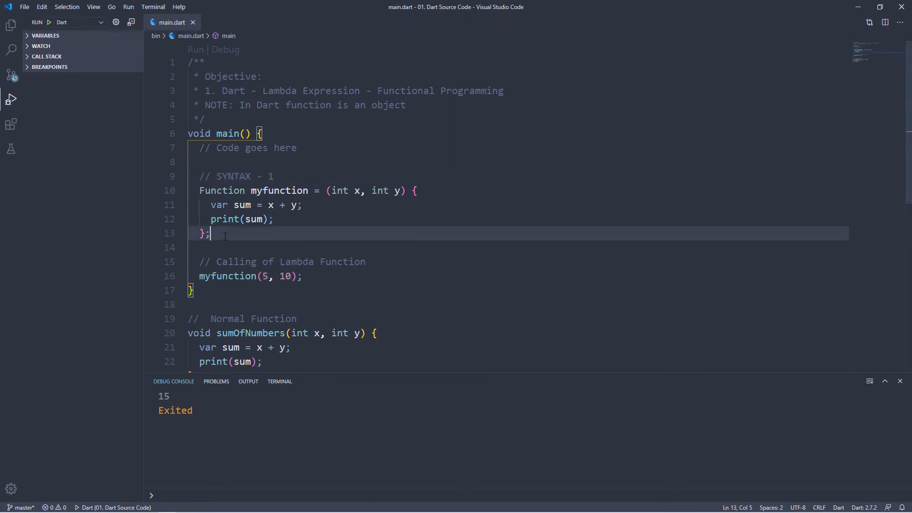
key(enter)
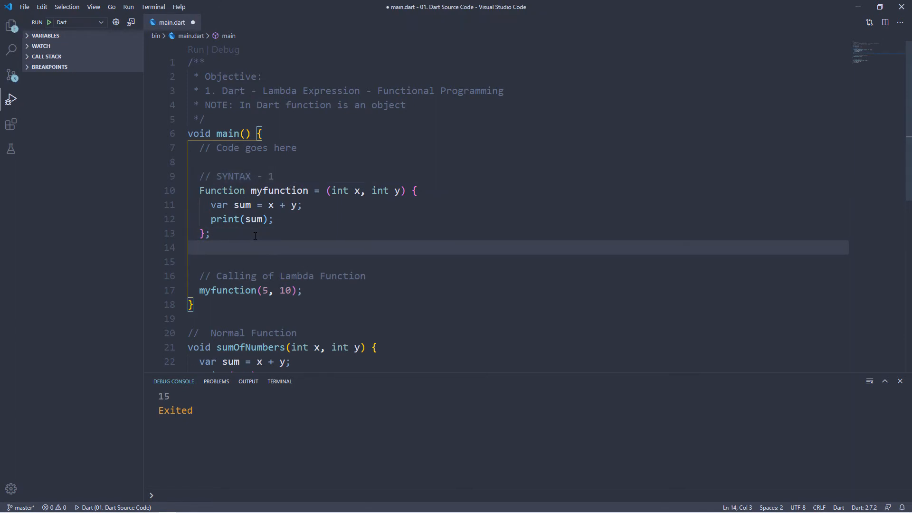
text(// SY)
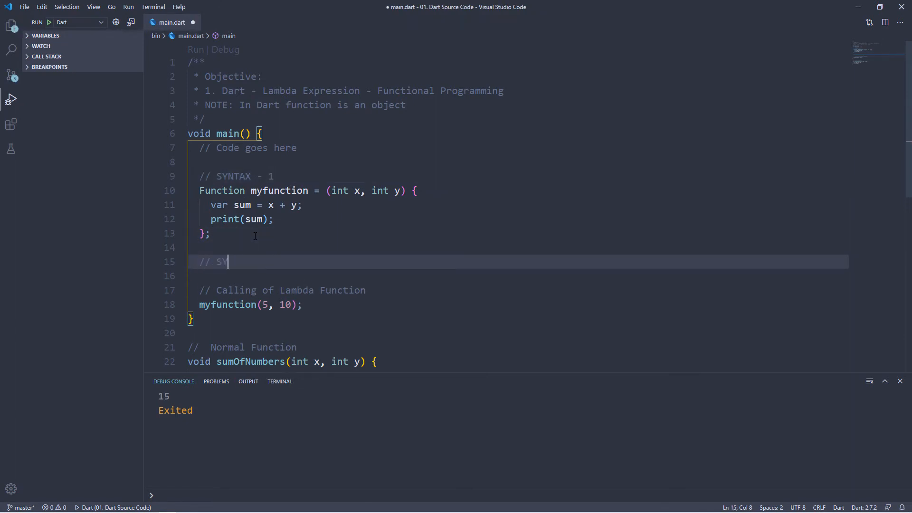
text(NTAX)
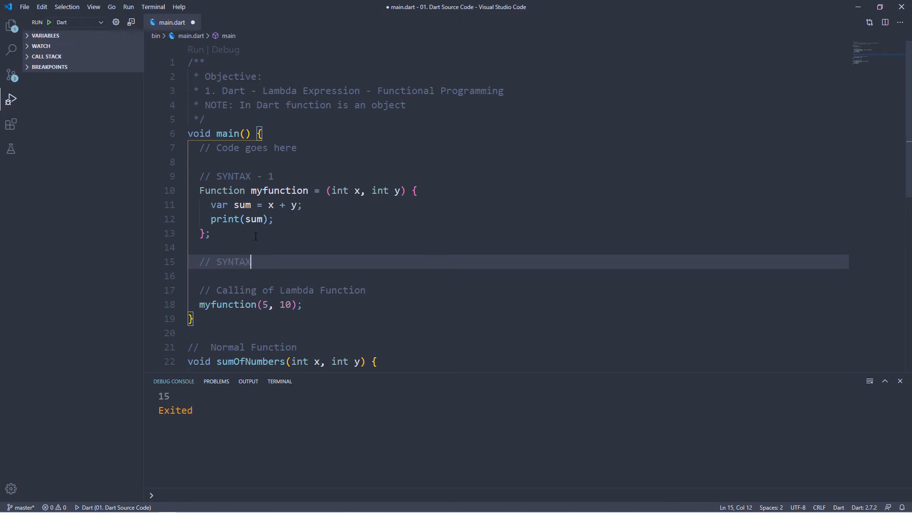
text(- 2)
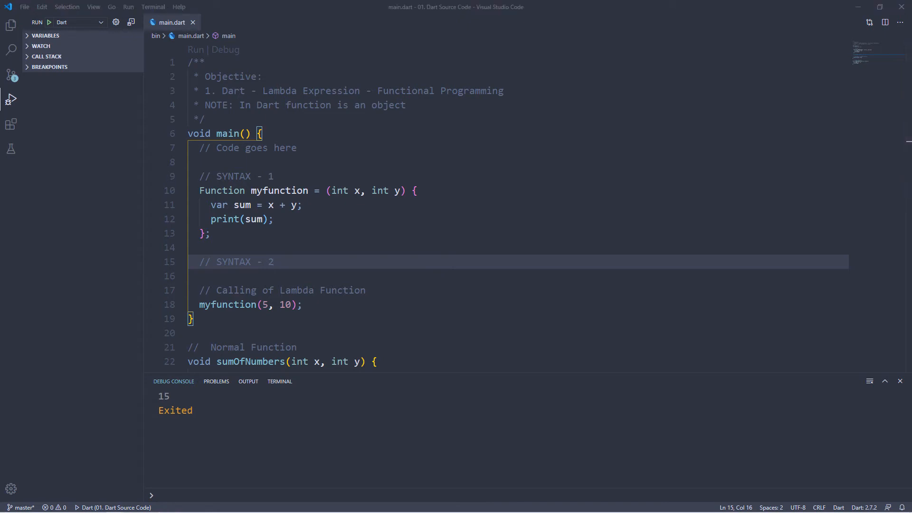
mouse_move(233, 231)
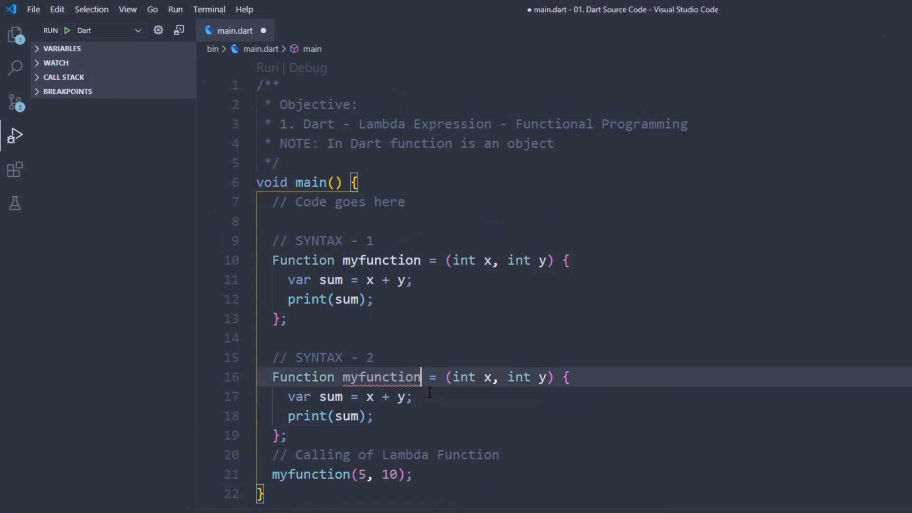
- Rename the copied lambda to myfunction2 and start editing its body
text(2)
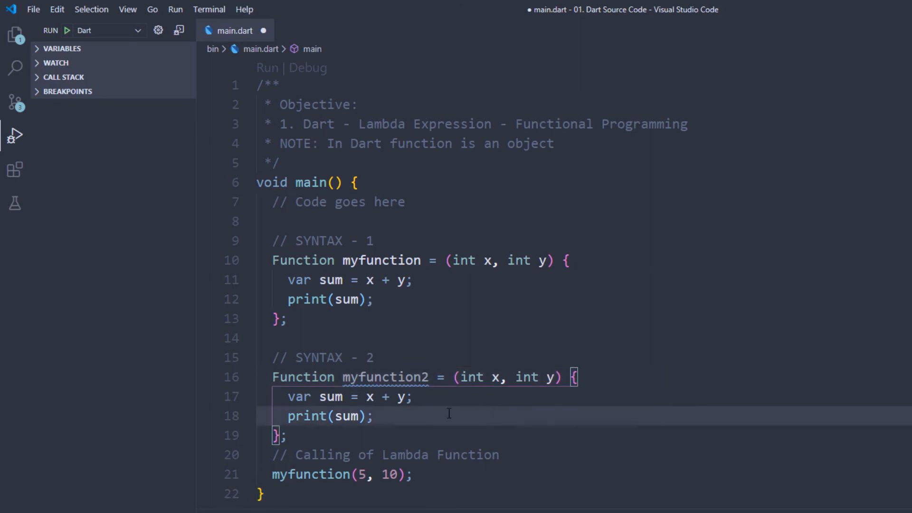
mouse_move(427, 413)
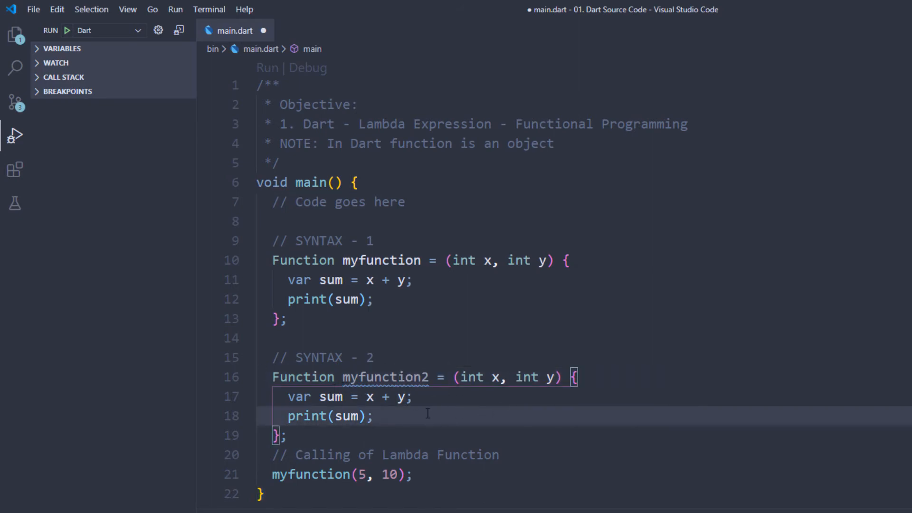
mouse_move(404, 426)
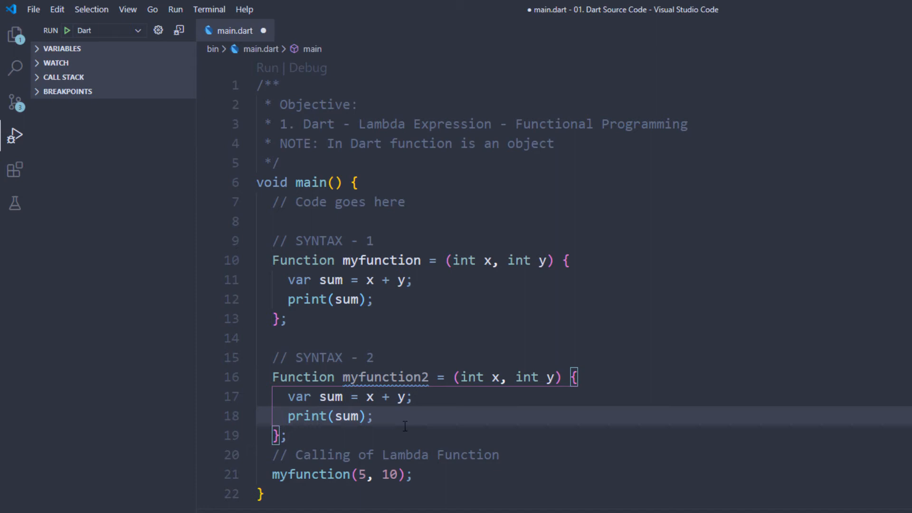
scroll(down, 3)
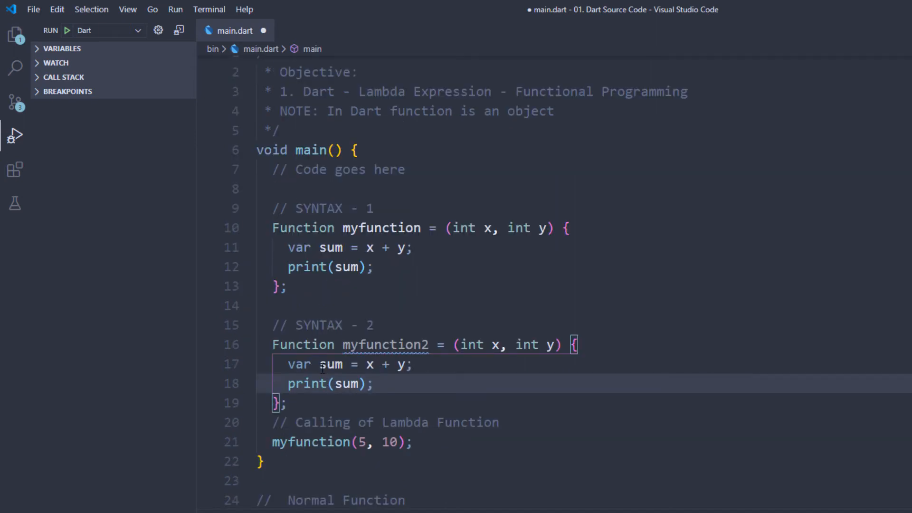
click(404, 364)
text(print(x + y);)
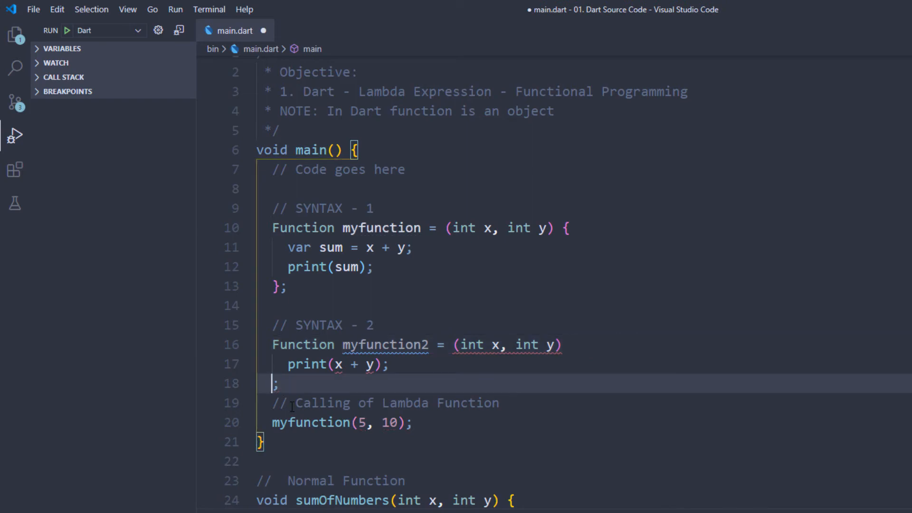
- Rewrite myfunction2 as a one-line arrow lambda printing x + y
key(Backspace)
text( =)
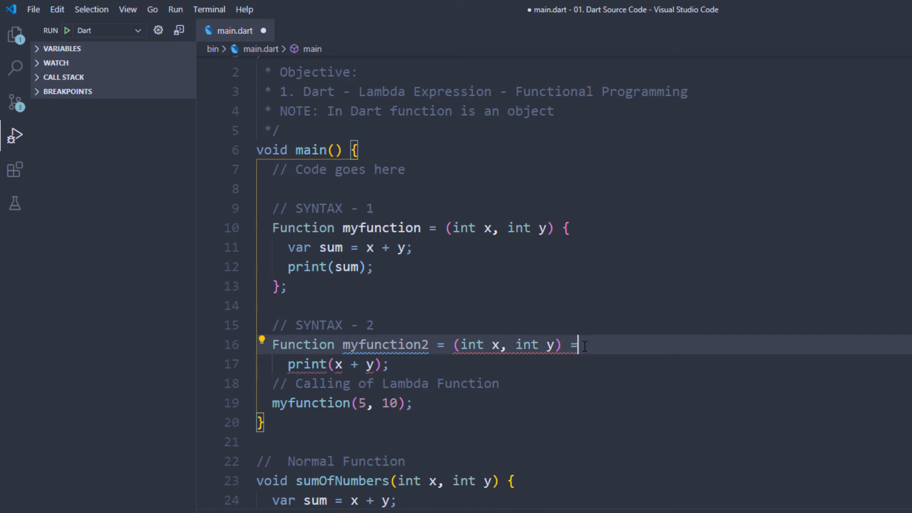
text(>)
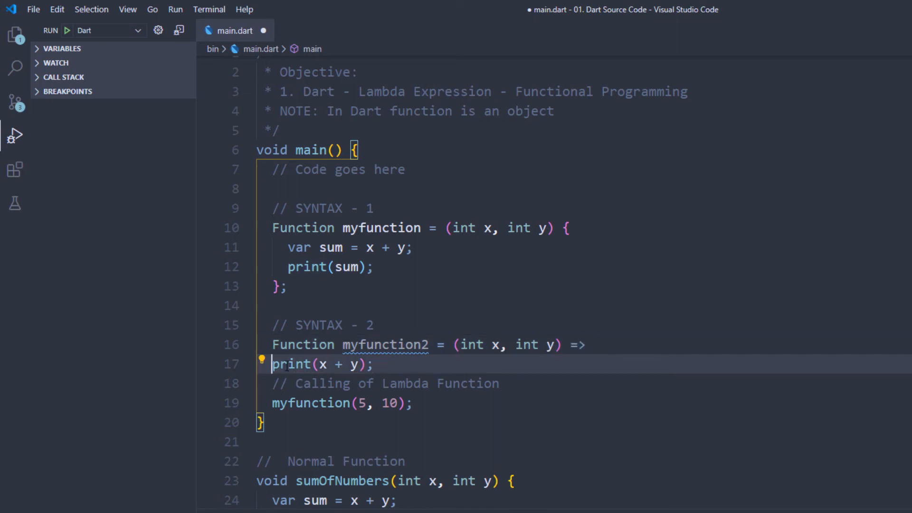
key(Backspace)
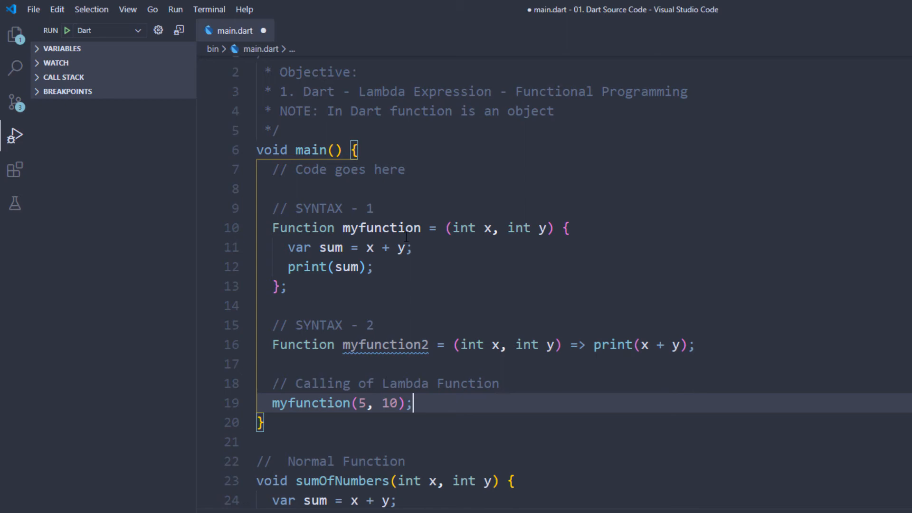
- Comment out the SYNTAX - 1 lambda block with Ctrl+/
click(279, 285)
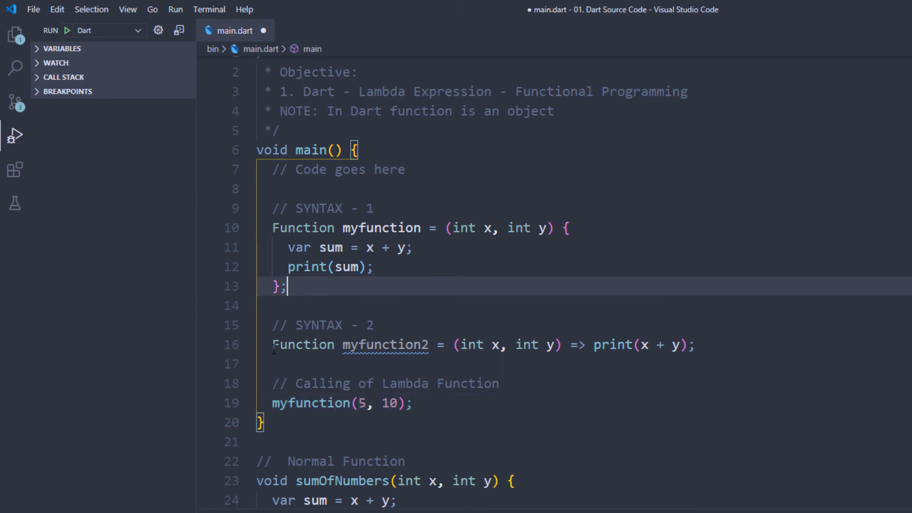
click(432, 287)
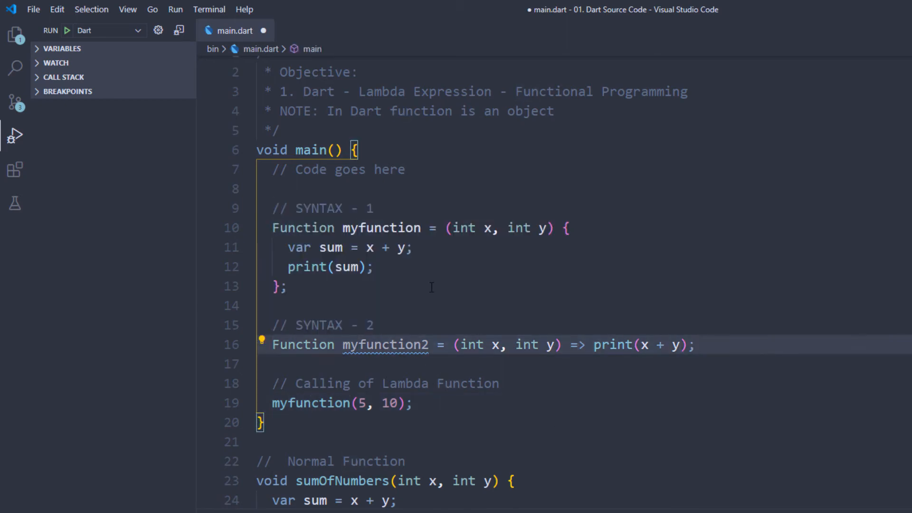
key(ctrl+/)
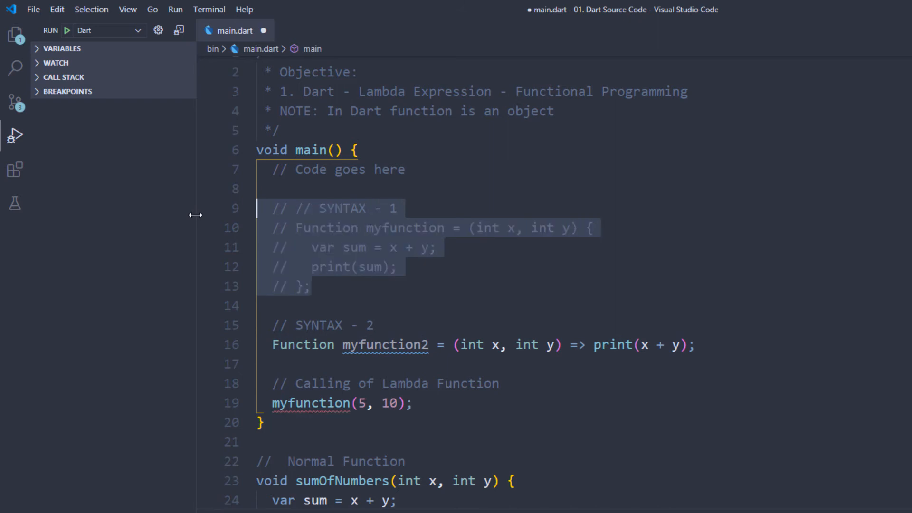
click(67, 31)
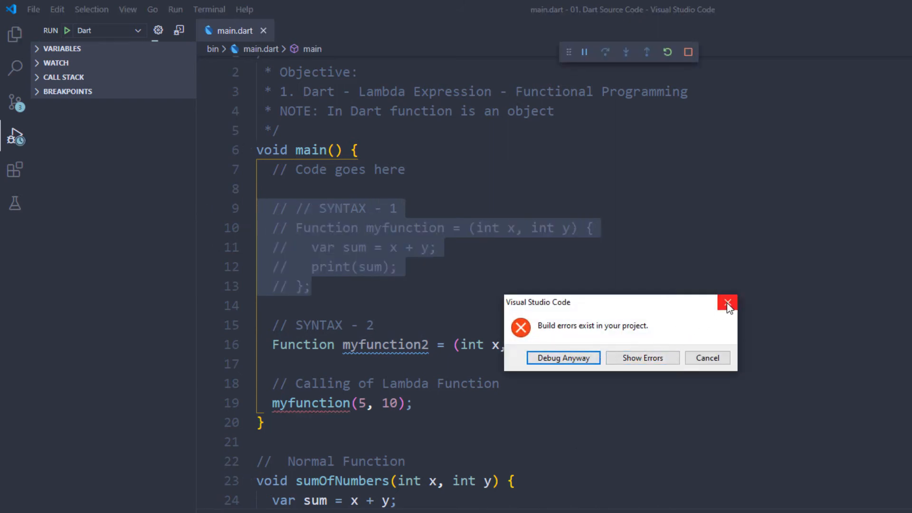
click(727, 303)
text(2)
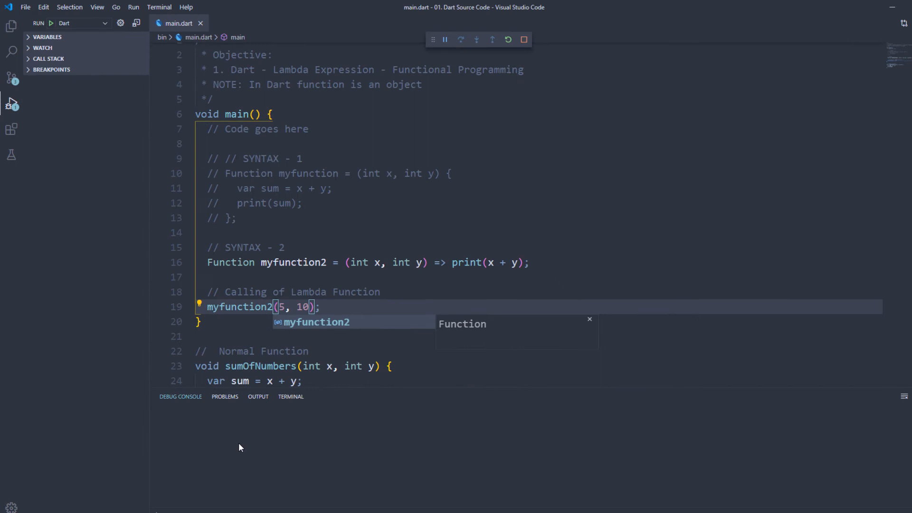
click(523, 39)
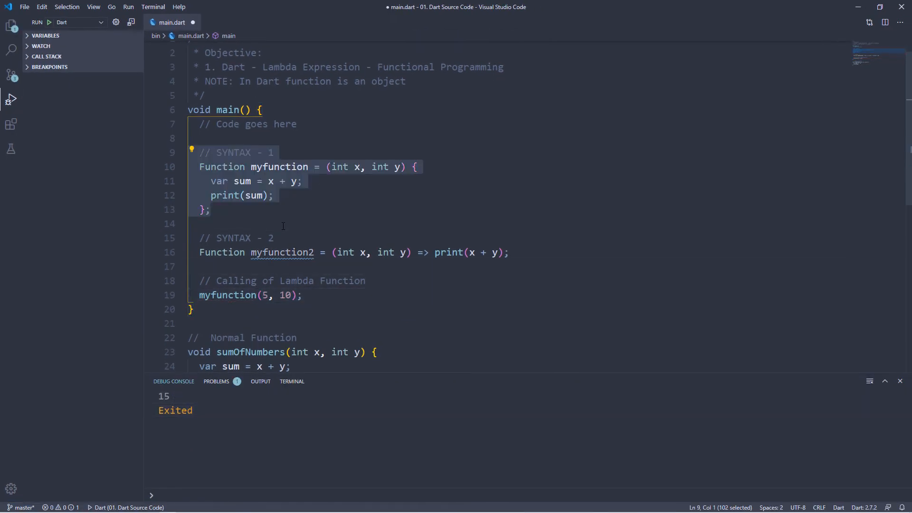
key(ctrl+s)
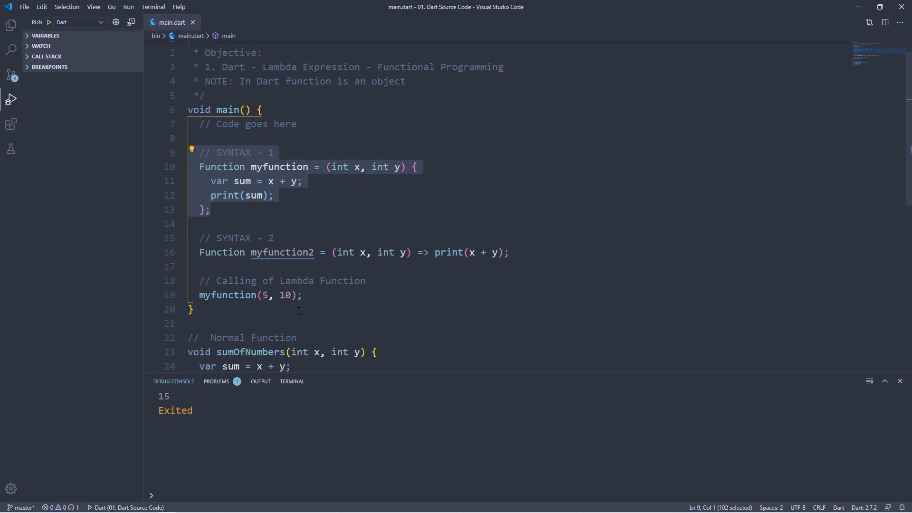
click(256, 295)
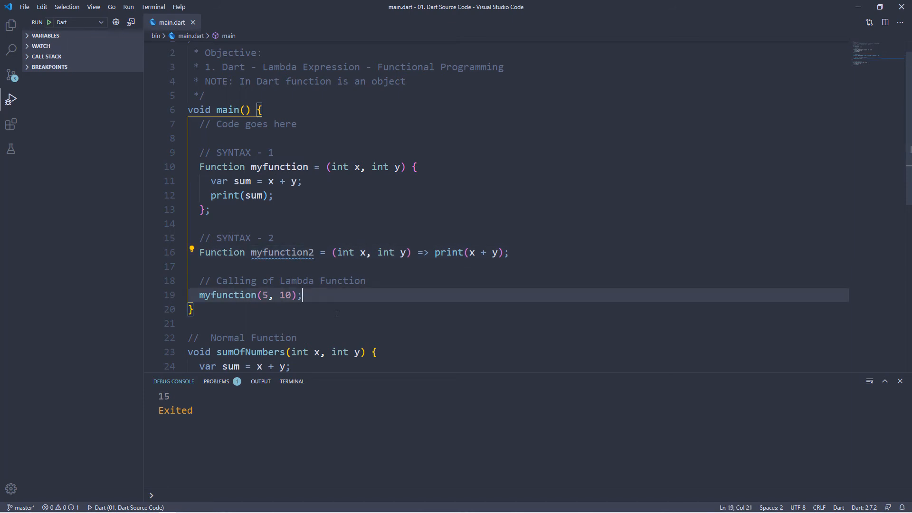
- Call myfunction2(10, 10) in main, then go to print in its arrow body
text(myfunction2)
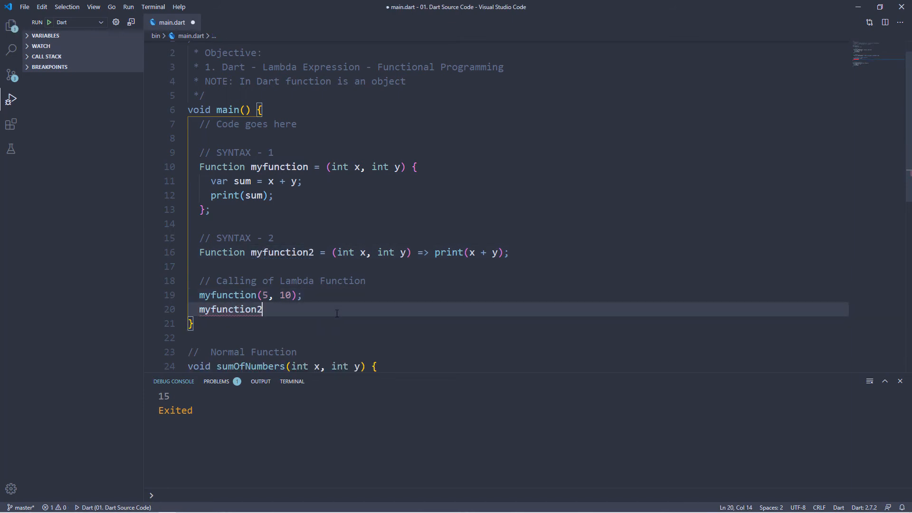
text(())
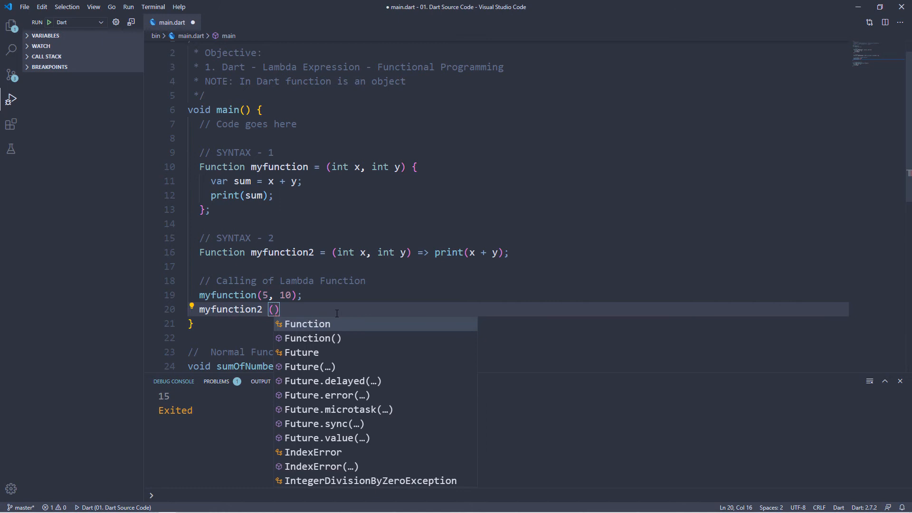
text(10,10)
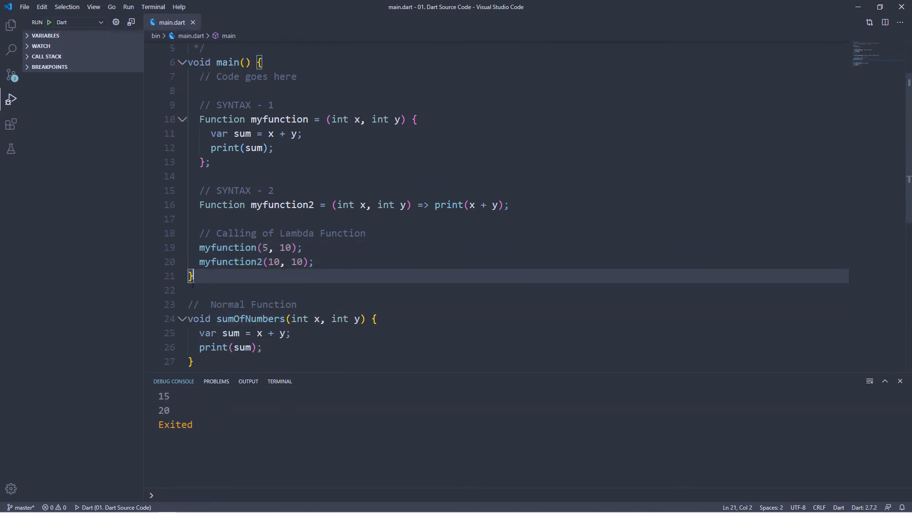
click(238, 148)
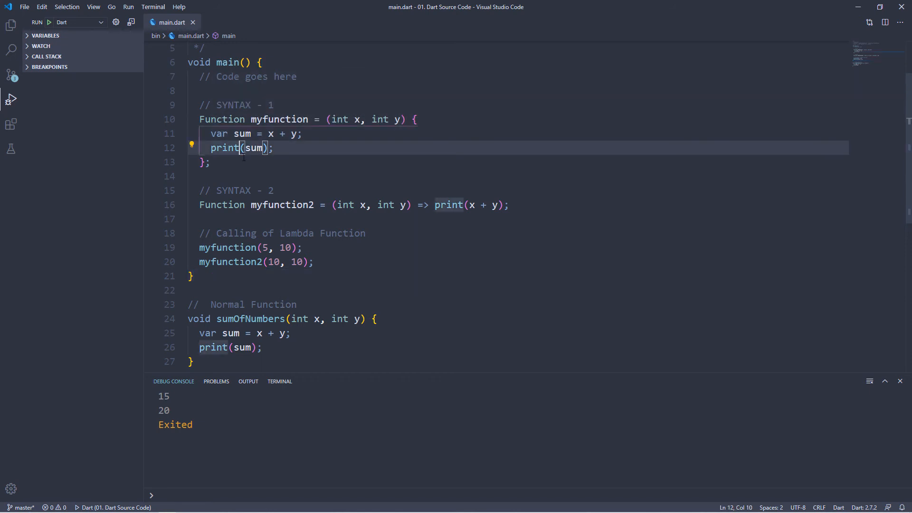
click(210, 161)
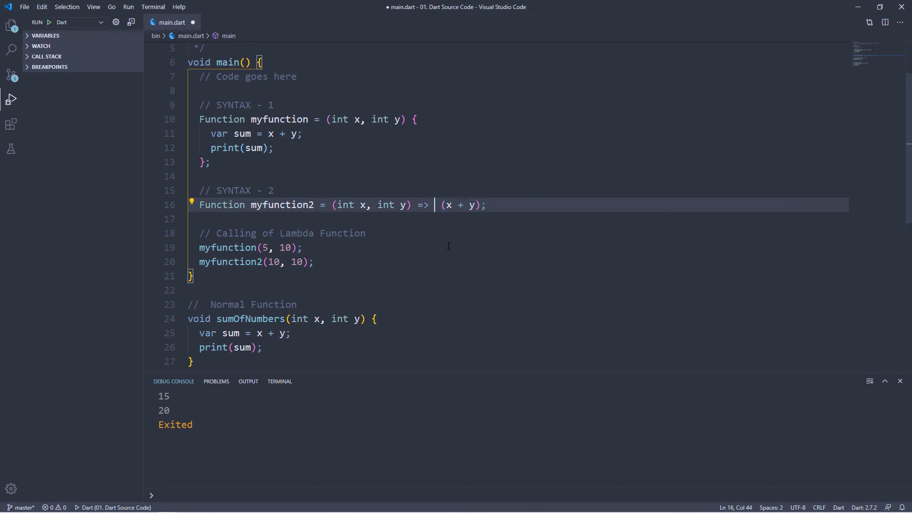
- Tidy the myfunction2 arrow body so it returns x + y
key(Right)
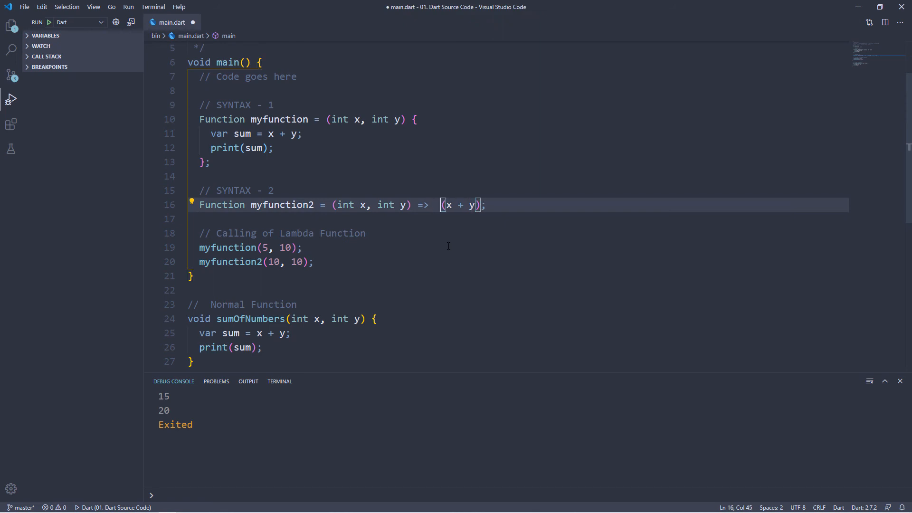
click(365, 233)
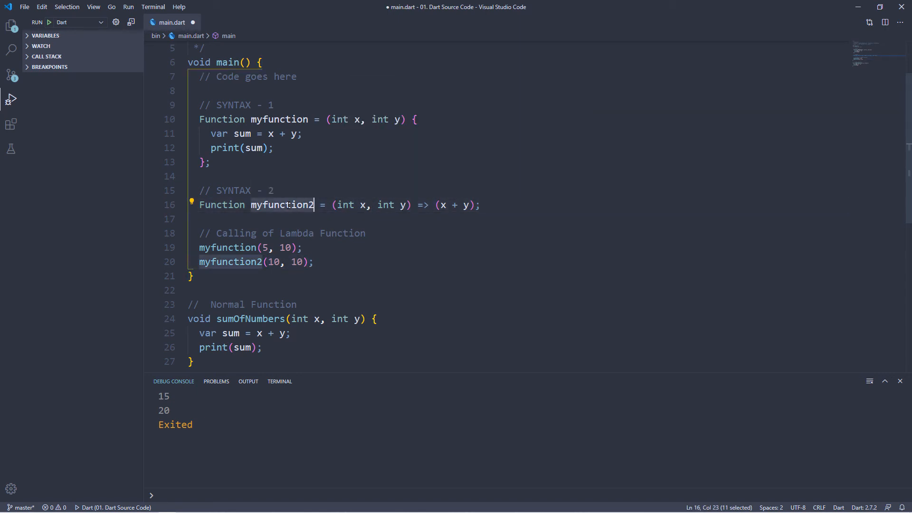
click(372, 262)
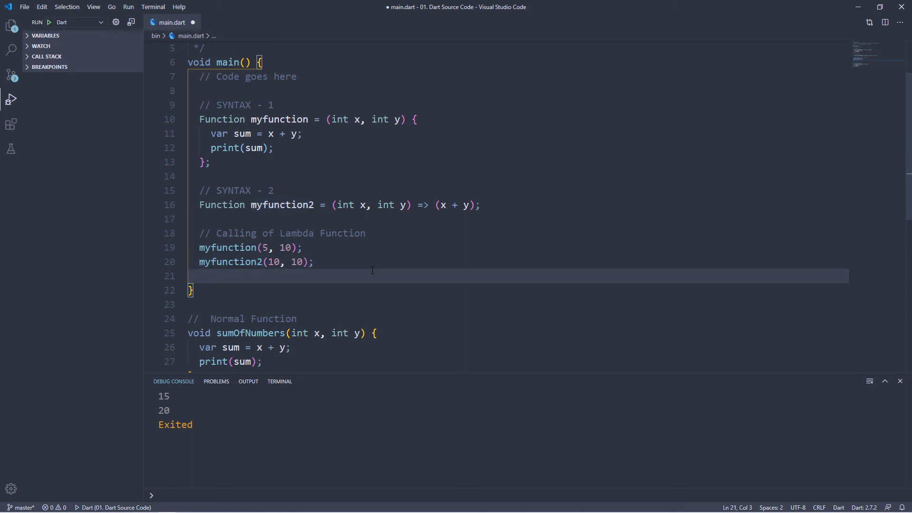
- Add print(myfunction2) to view its Closure type, then delete that line
text(PRI)
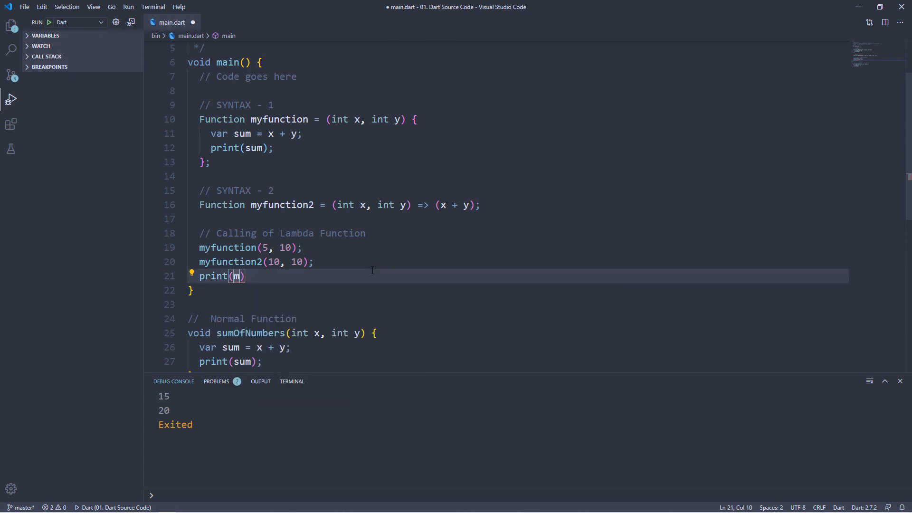
text(yfunction2)
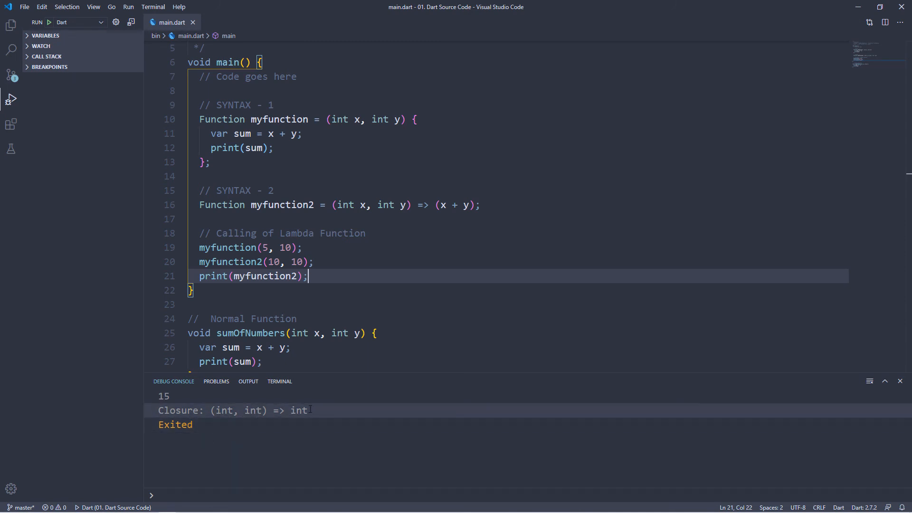
double_click(264, 276)
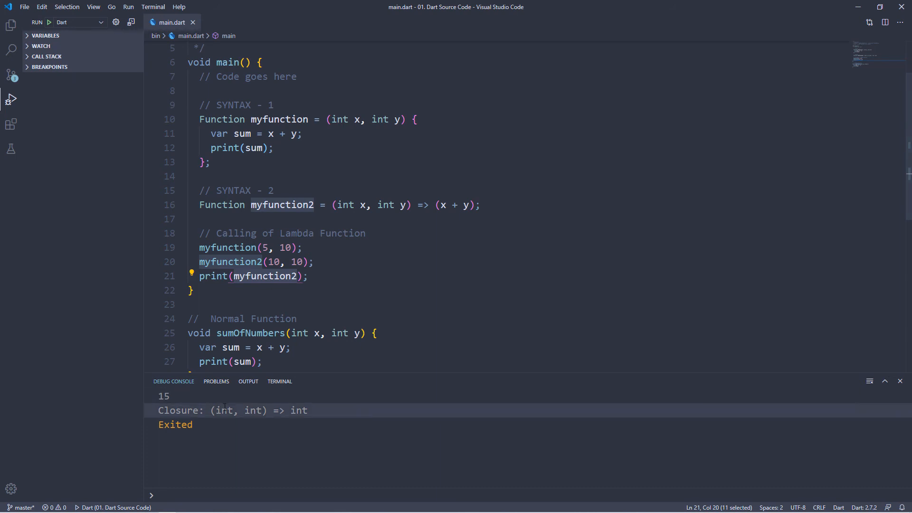
click(191, 290)
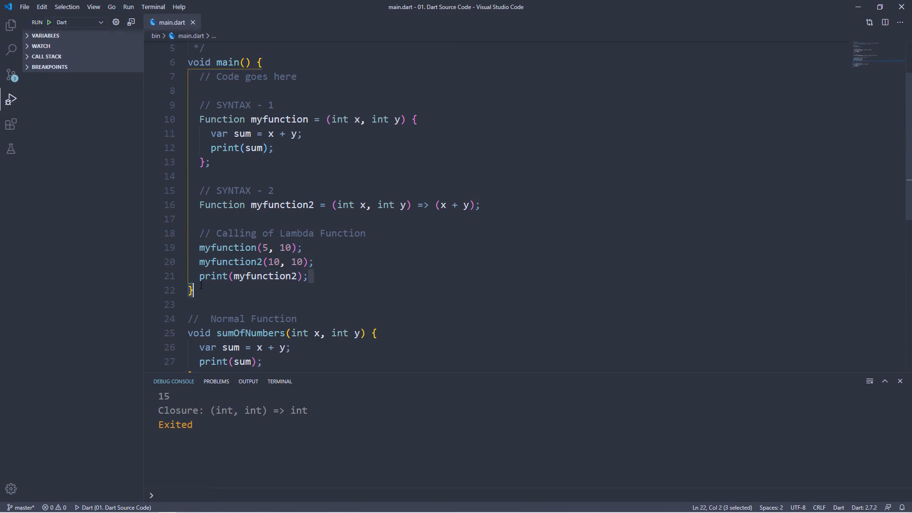
key(Delete)
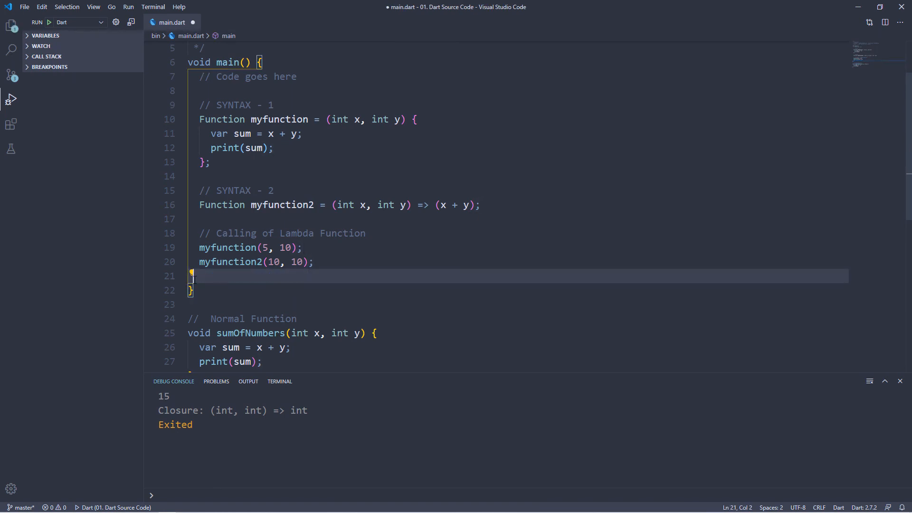
- Wrap the myfunction2(10, 10) call in print and rerun to get 15 and 20
text(pr)
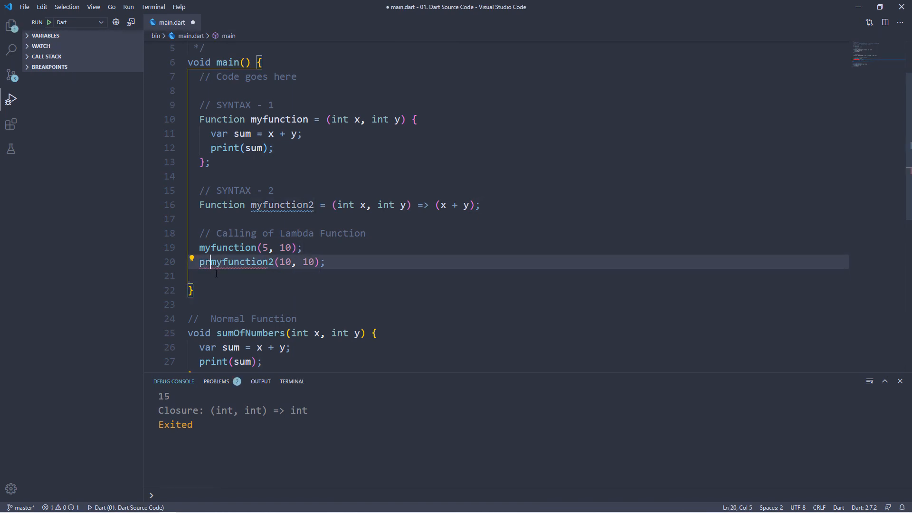
text(int()
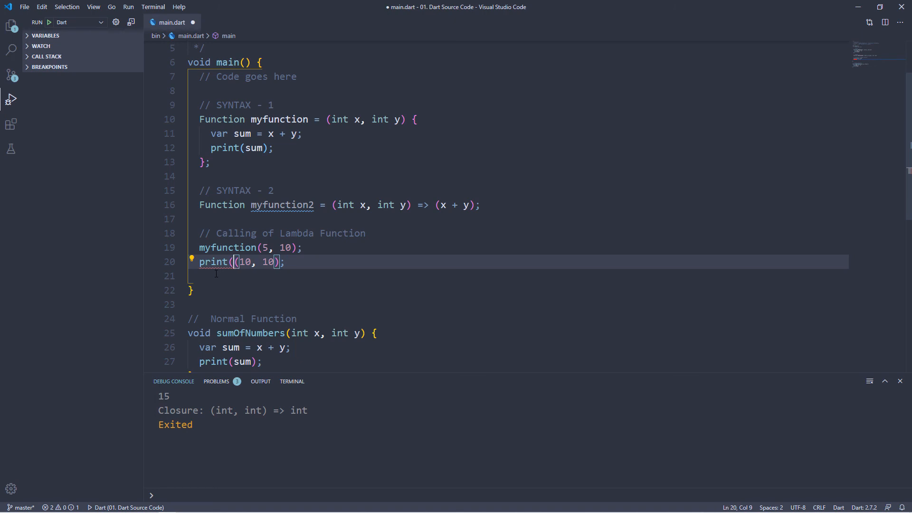
double_click(281, 204)
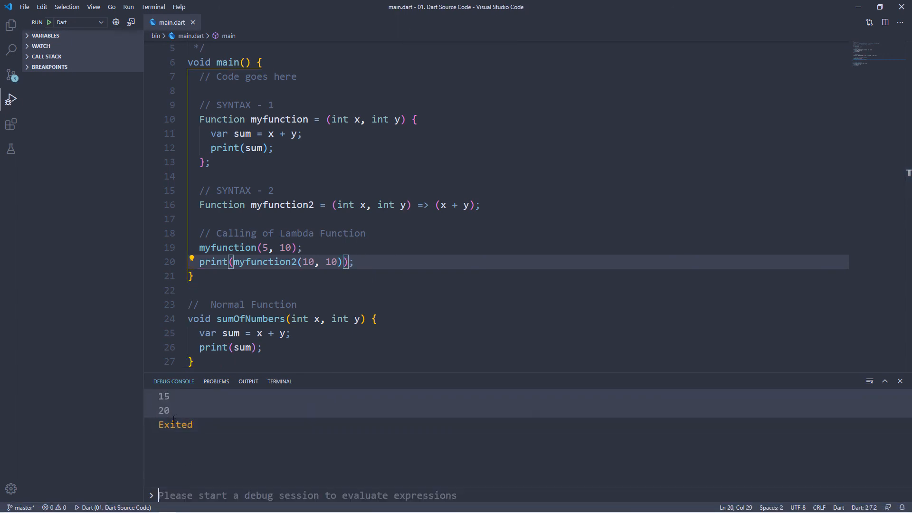
click(197, 275)
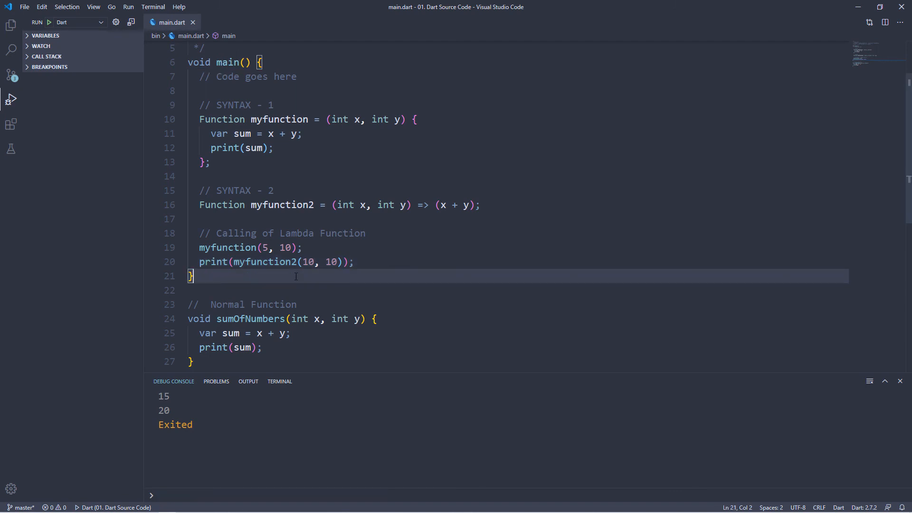
mouse_move(251, 284)
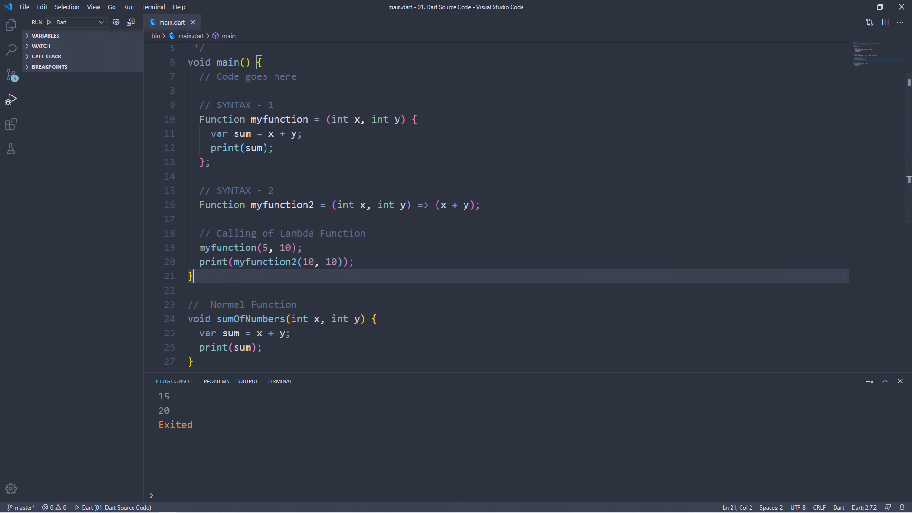
scroll(up, 3)
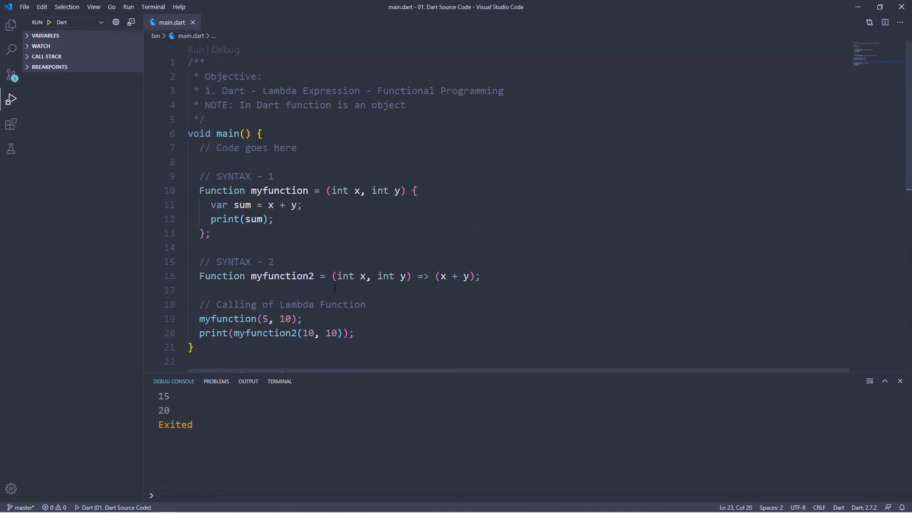
double_click(222, 275)
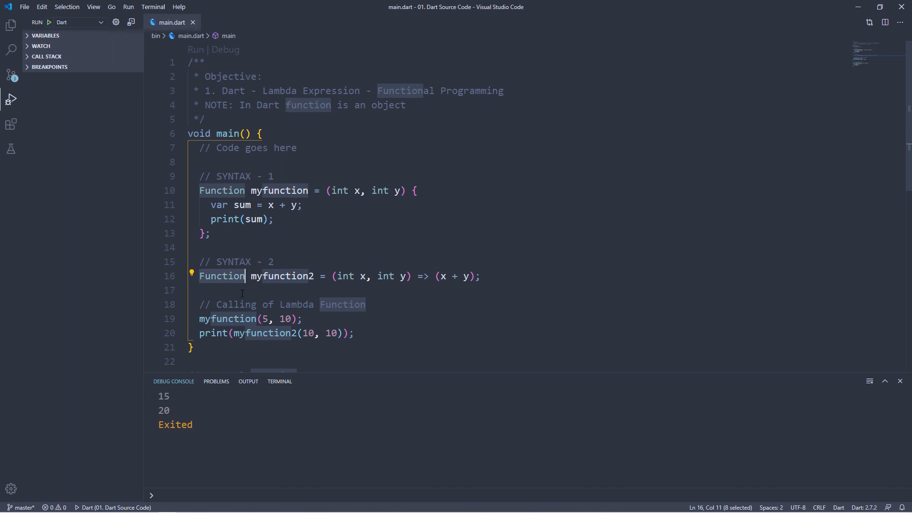
click(233, 290)
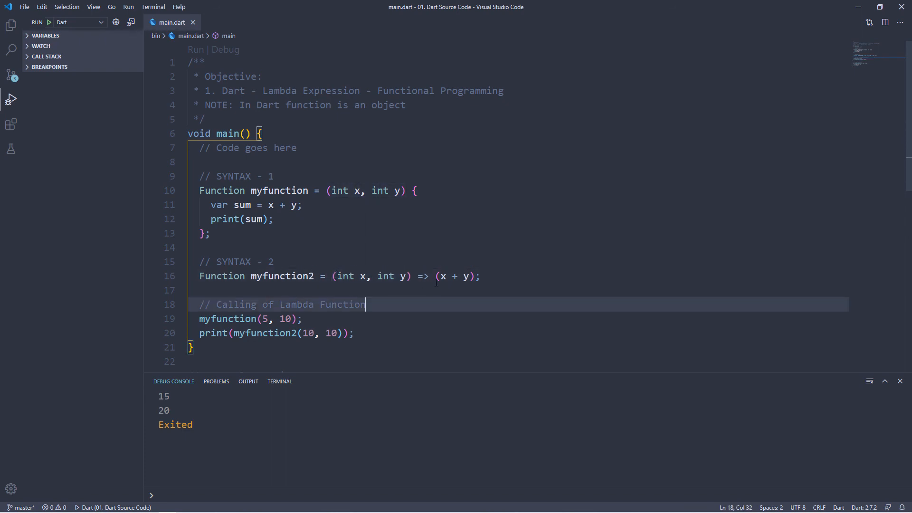
click(211, 233)
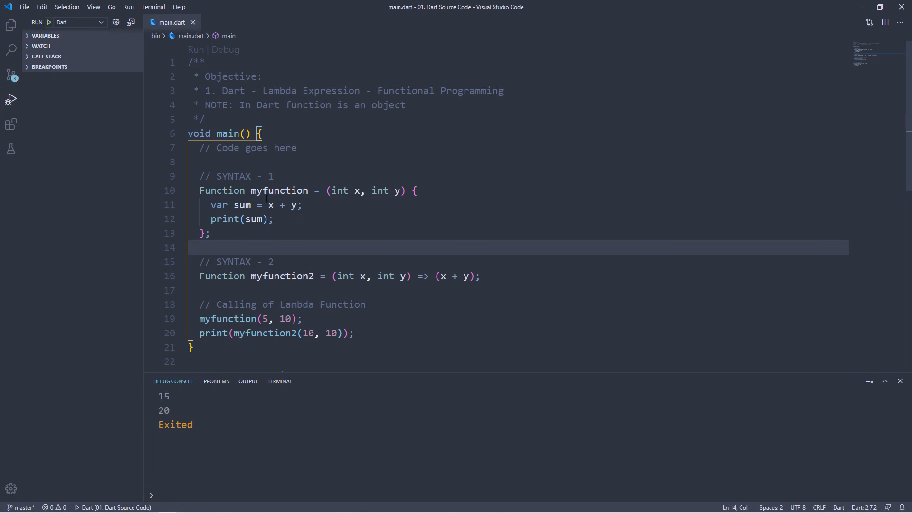
double_click(278, 190)
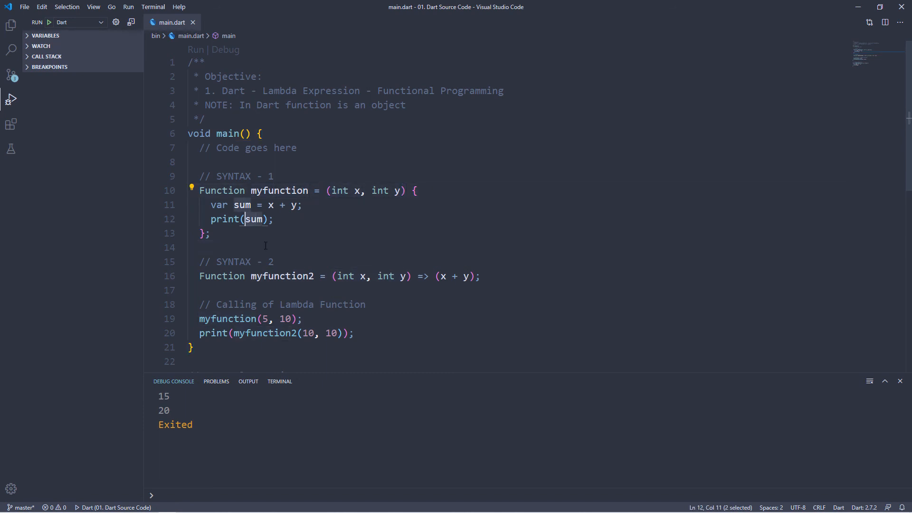
click(265, 247)
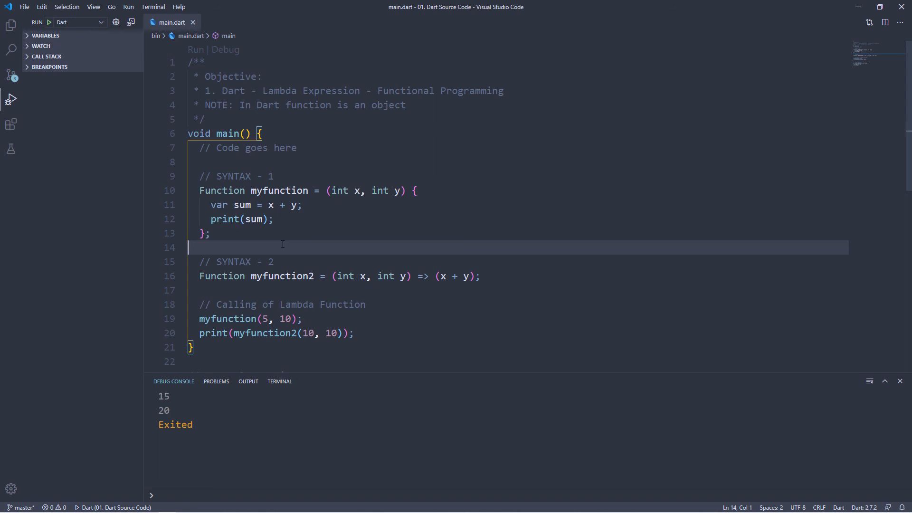